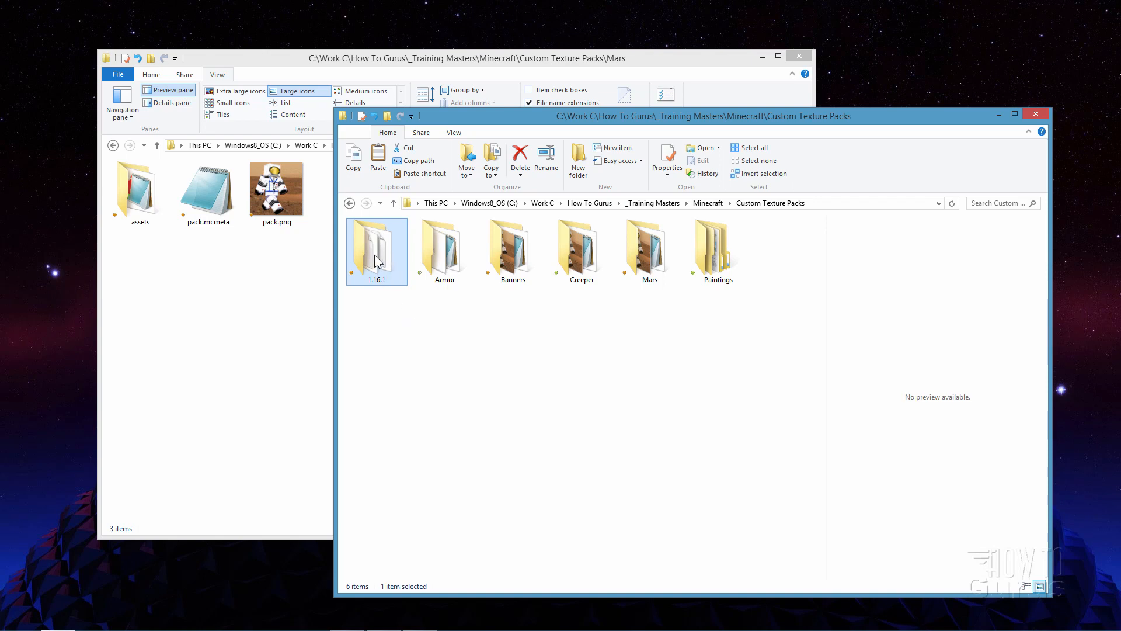
- Enter the 1.16.1 folder and select pack.mcmeta together with pack.png
double_click(376, 249)
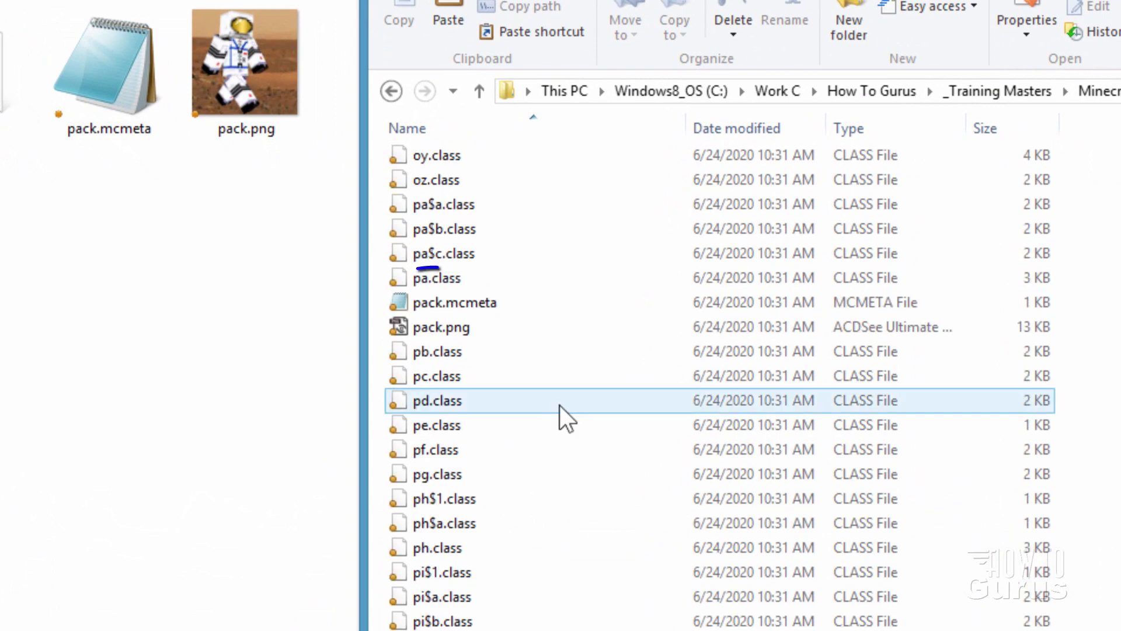
left_click(454, 302)
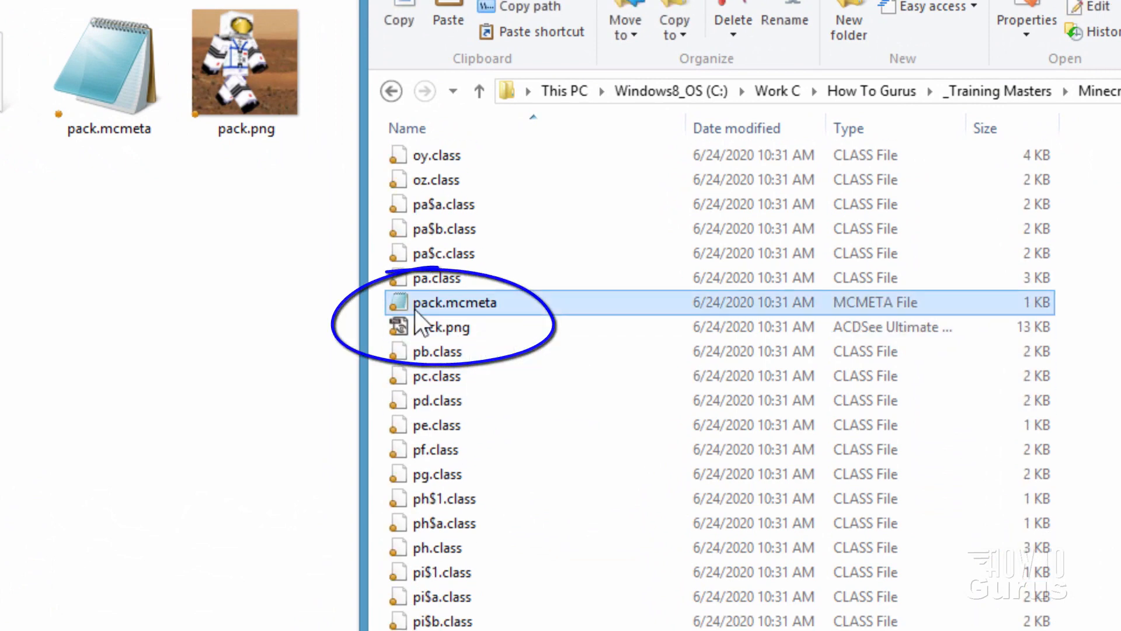
mouse_move(442, 327)
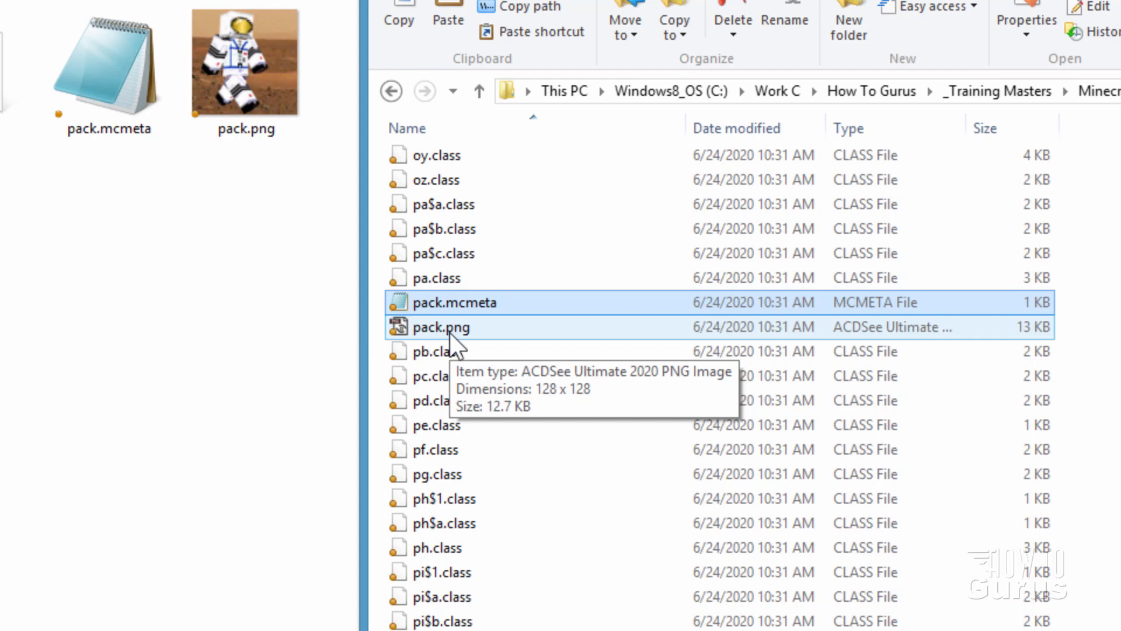
left_click(245, 60)
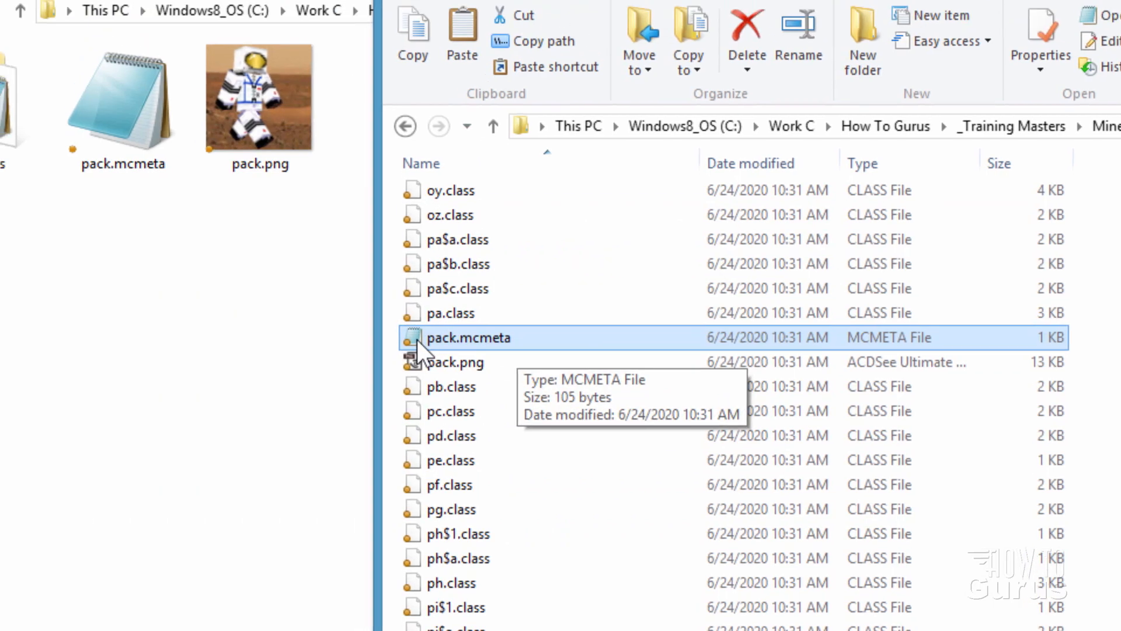
- Load pack.mcmeta in Notepad and try replacing, then restoring, the default description
double_click(467, 338)
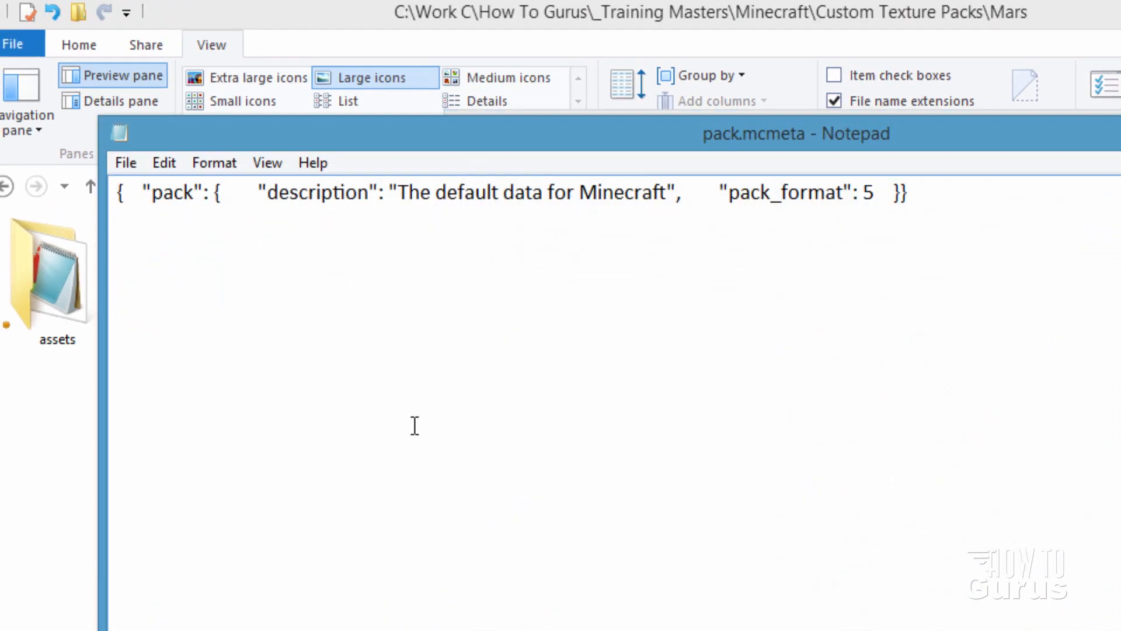
mouse_move(769, 175)
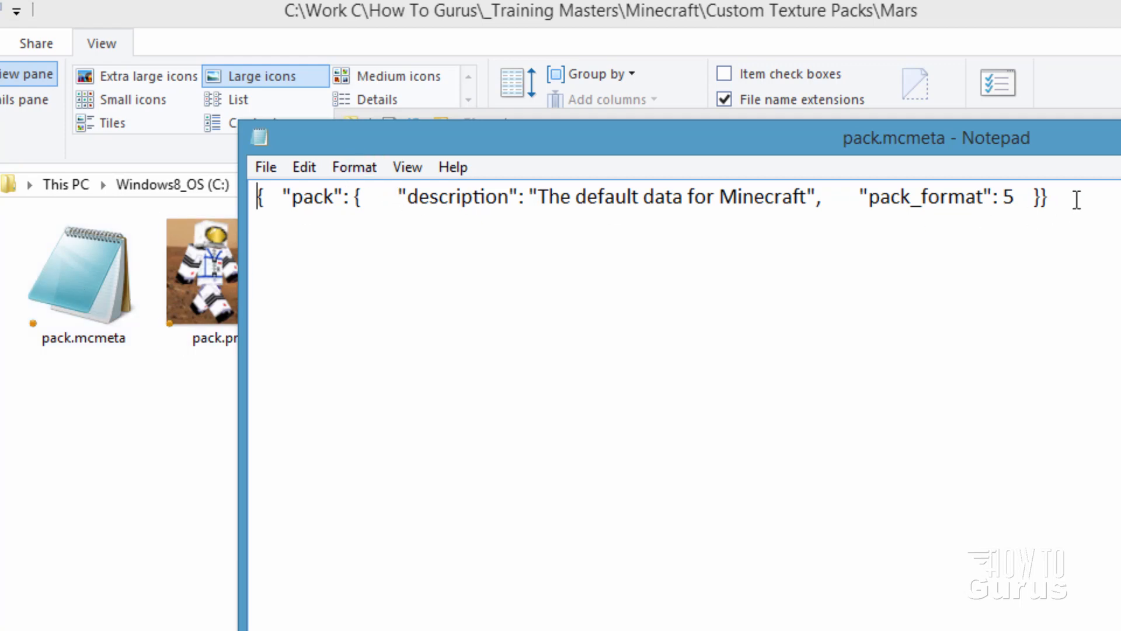
key("ctrl+a")
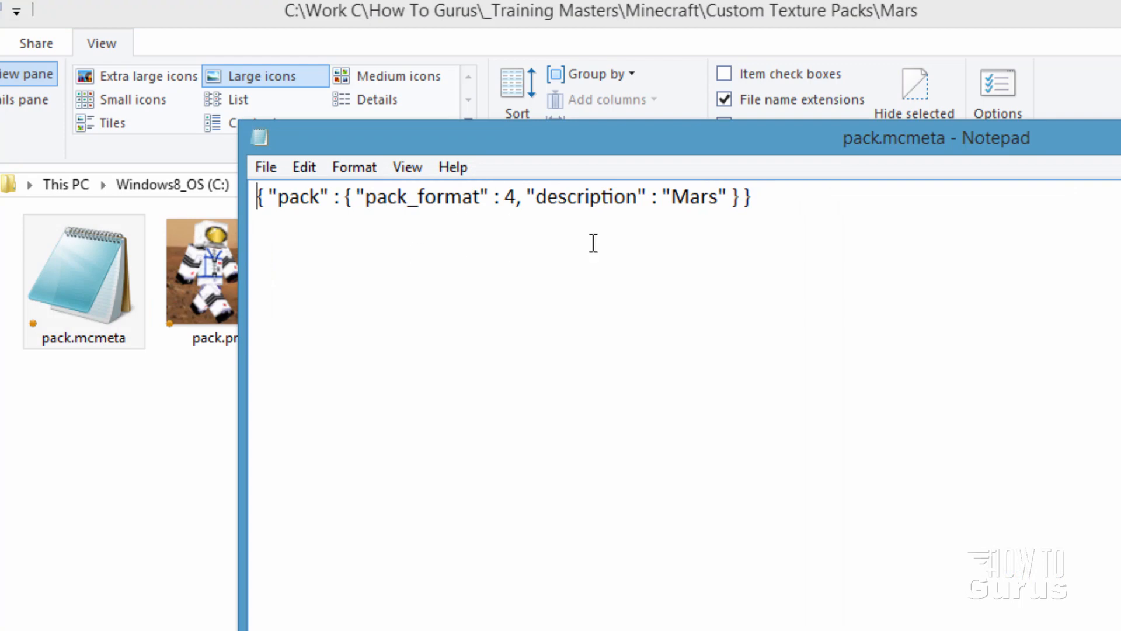
key("ctrl+a")
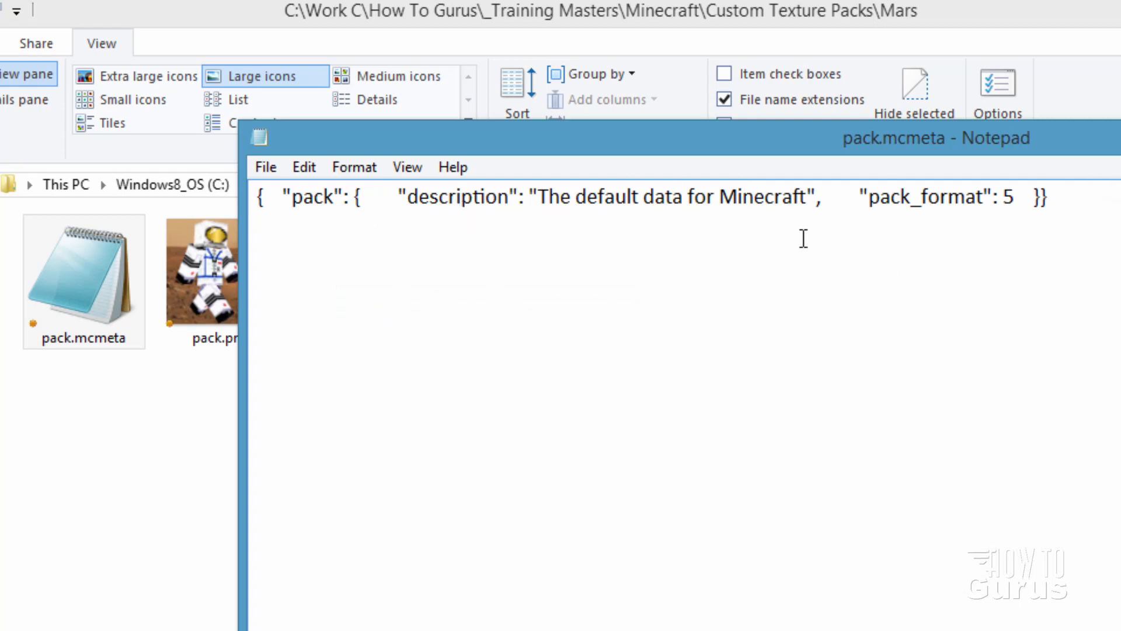
- Replace the quoted description text with Mars, leaving pack_format at 5
left_click_drag(540, 196, 805, 196)
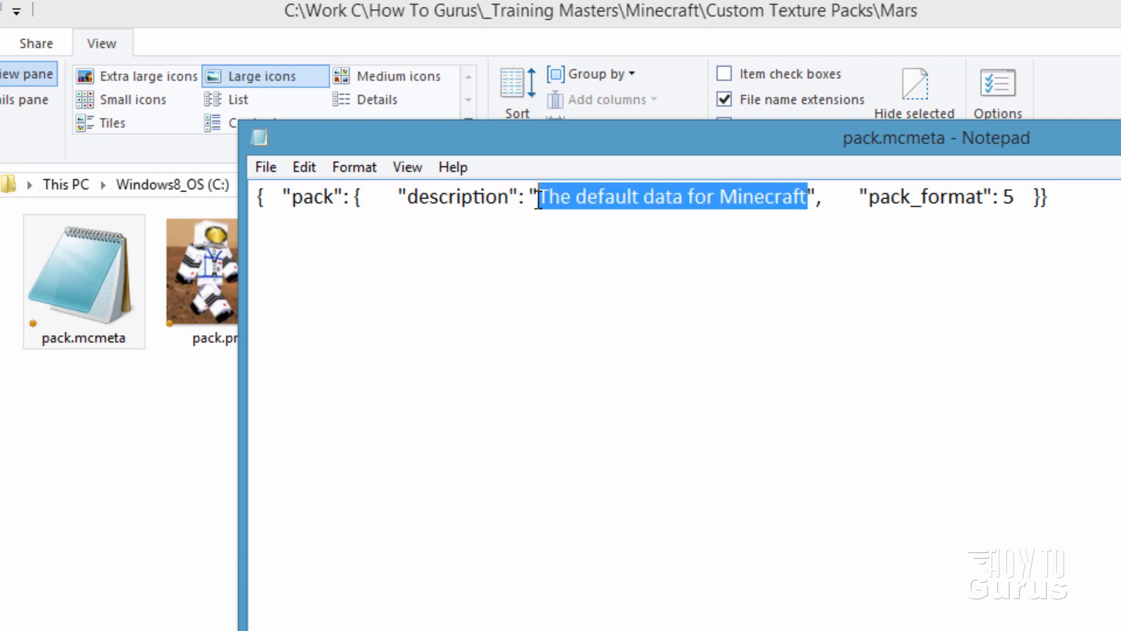
type("M")
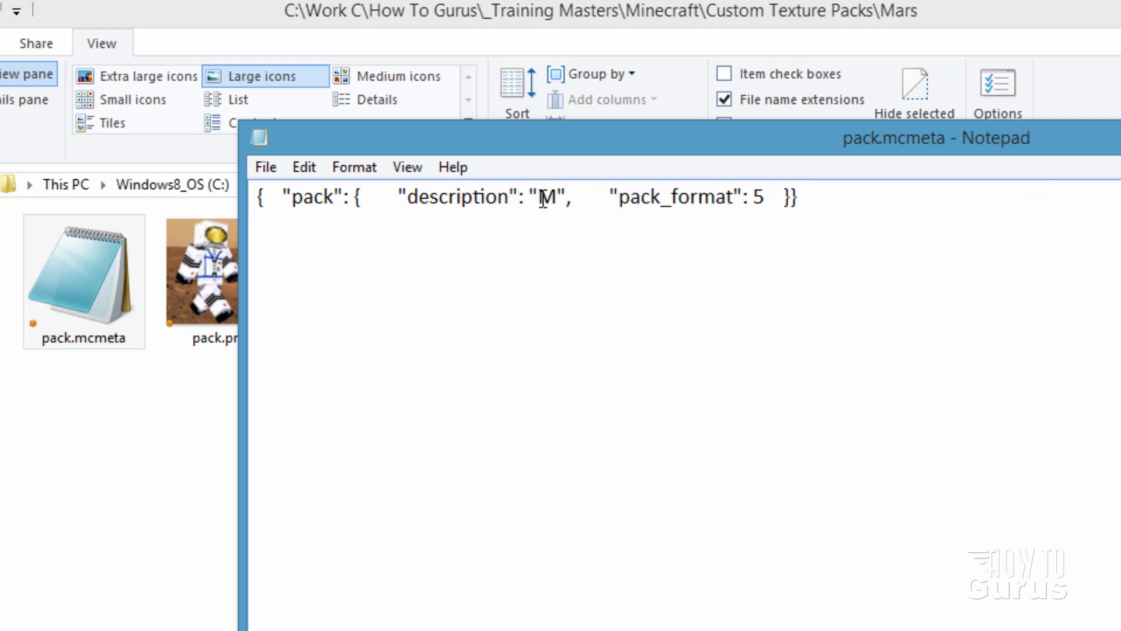
type("ars")
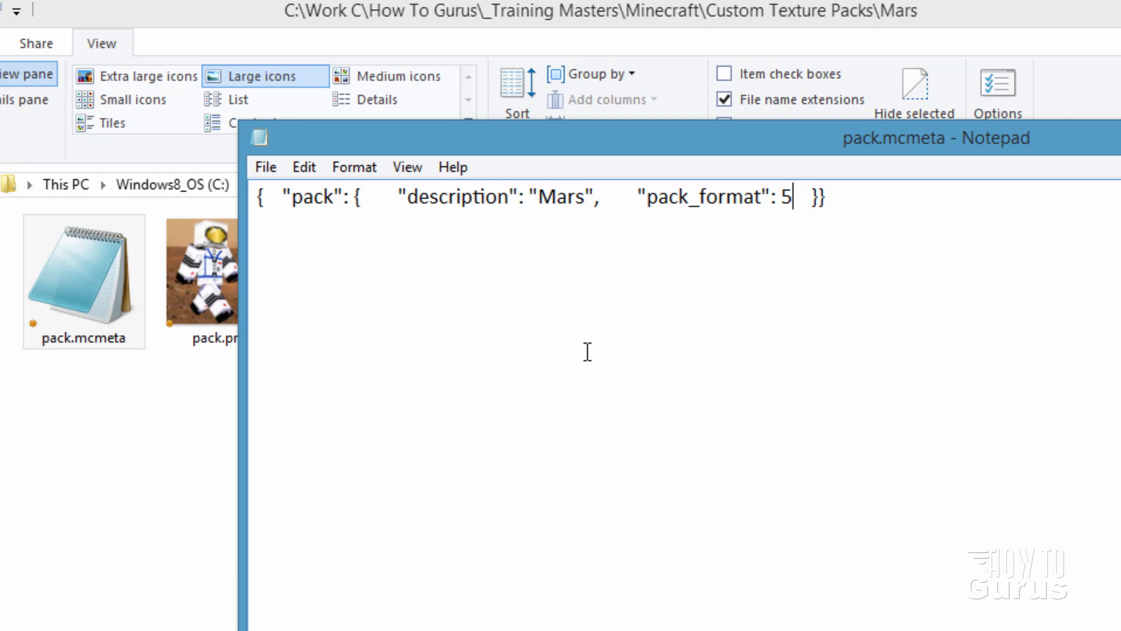
mouse_move(474, 291)
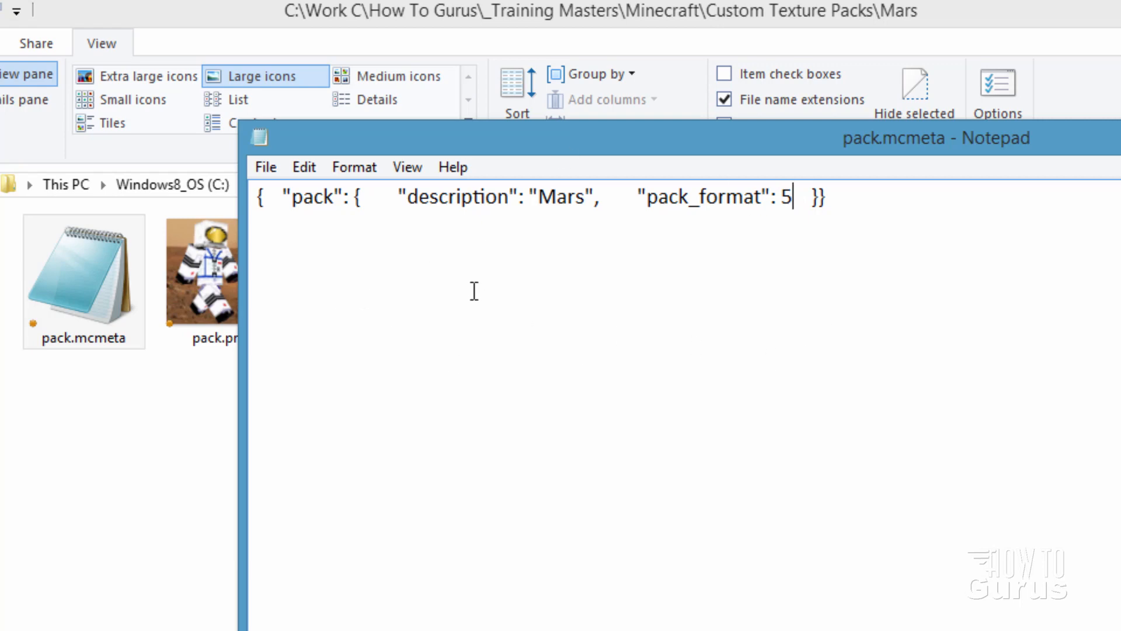
mouse_move(903, 164)
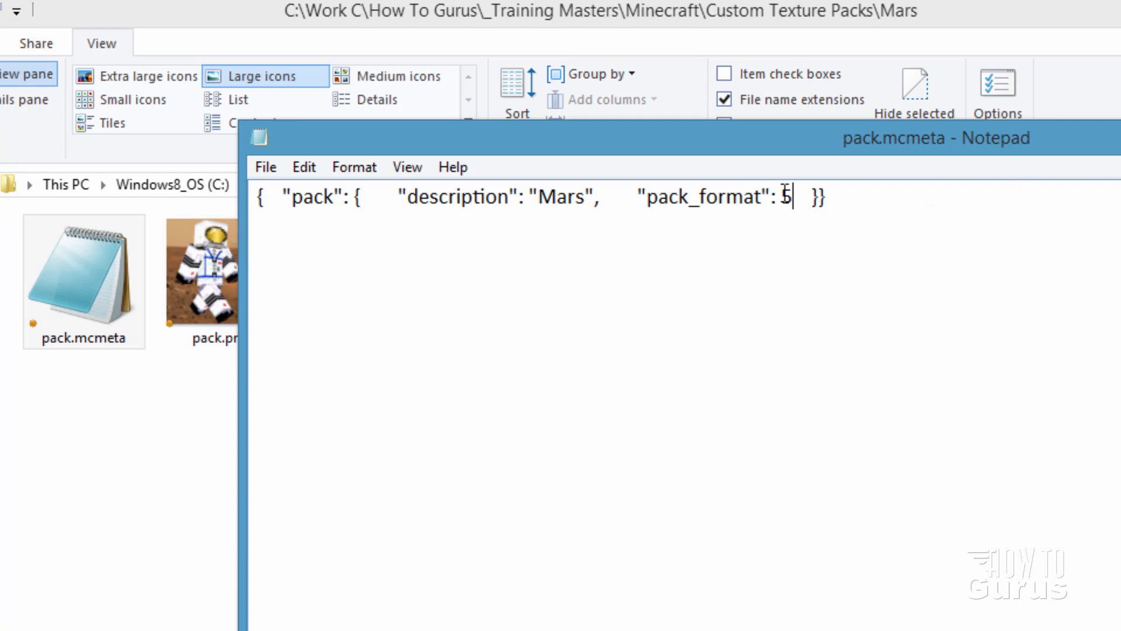
left_click(304, 167)
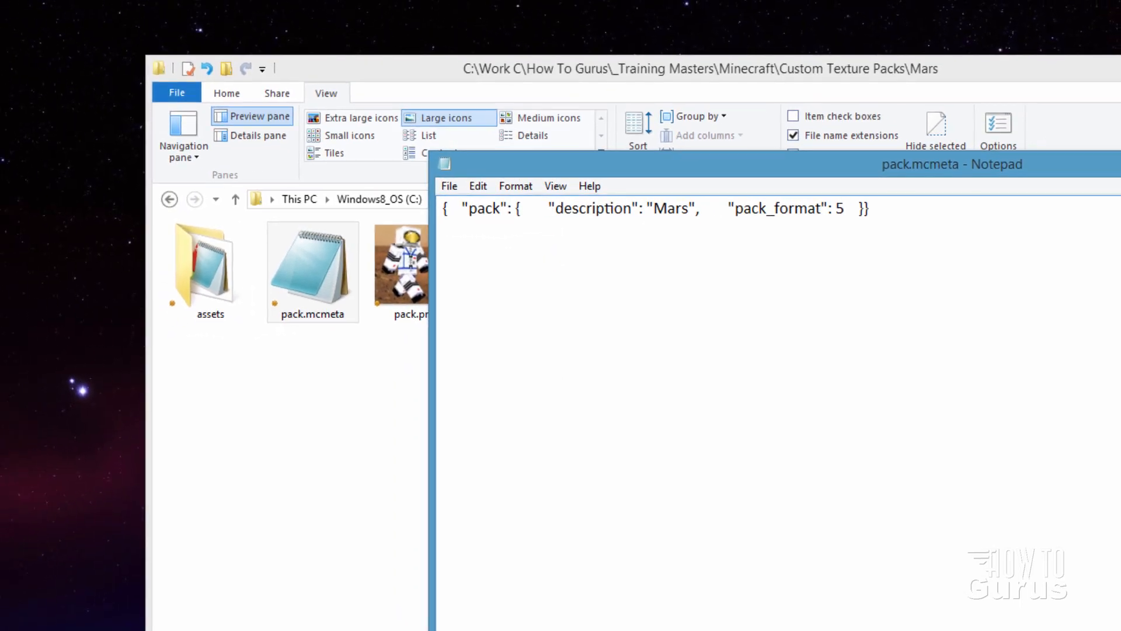
- Delete realms and .mcassetsroot from Mars\assets, keeping only the minecraft folder
left_click(415, 269)
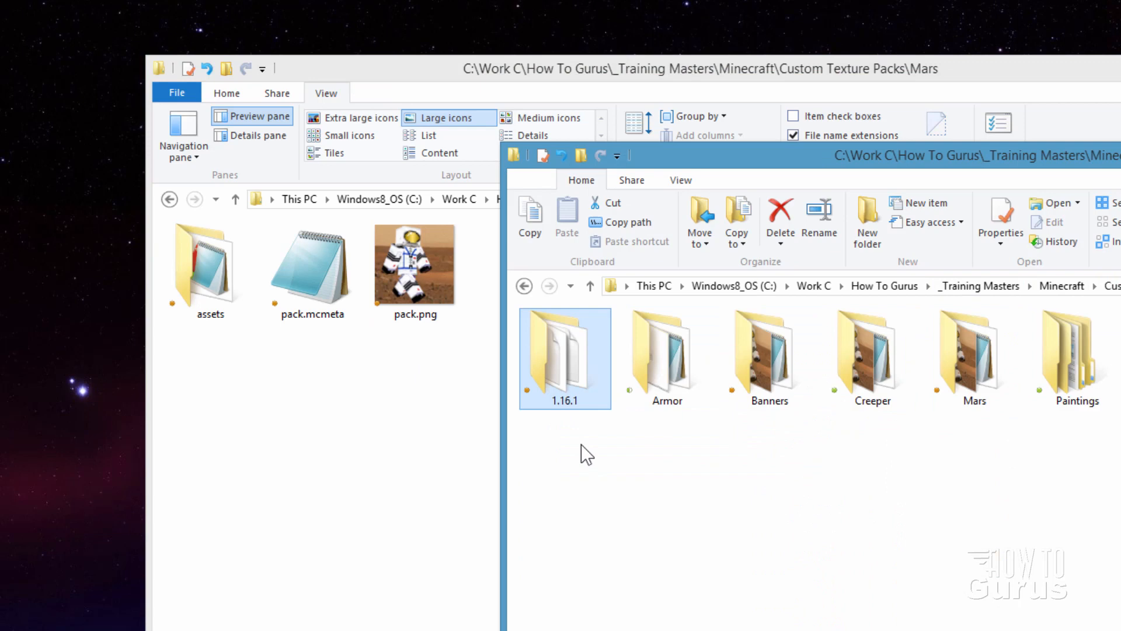
left_click(415, 265)
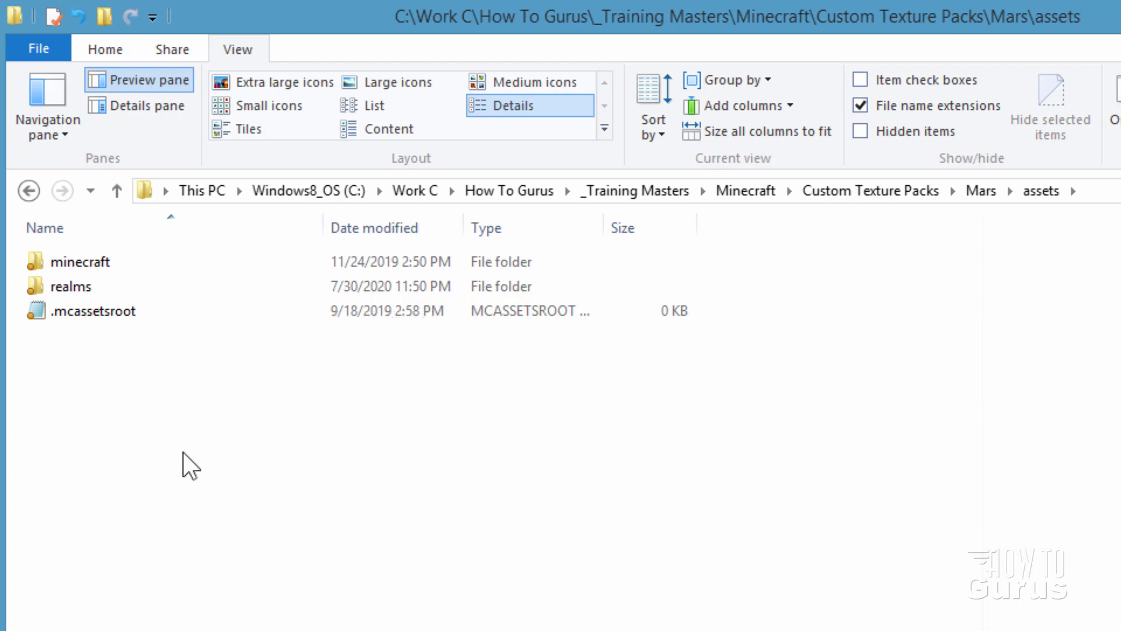
left_click(71, 286)
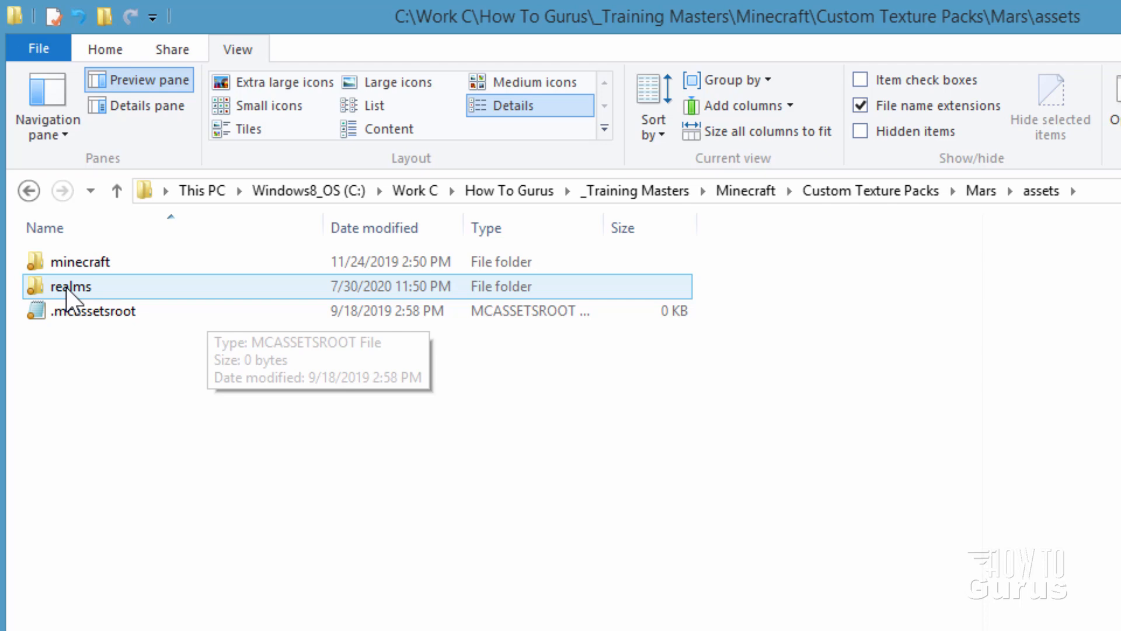
key("Delete")
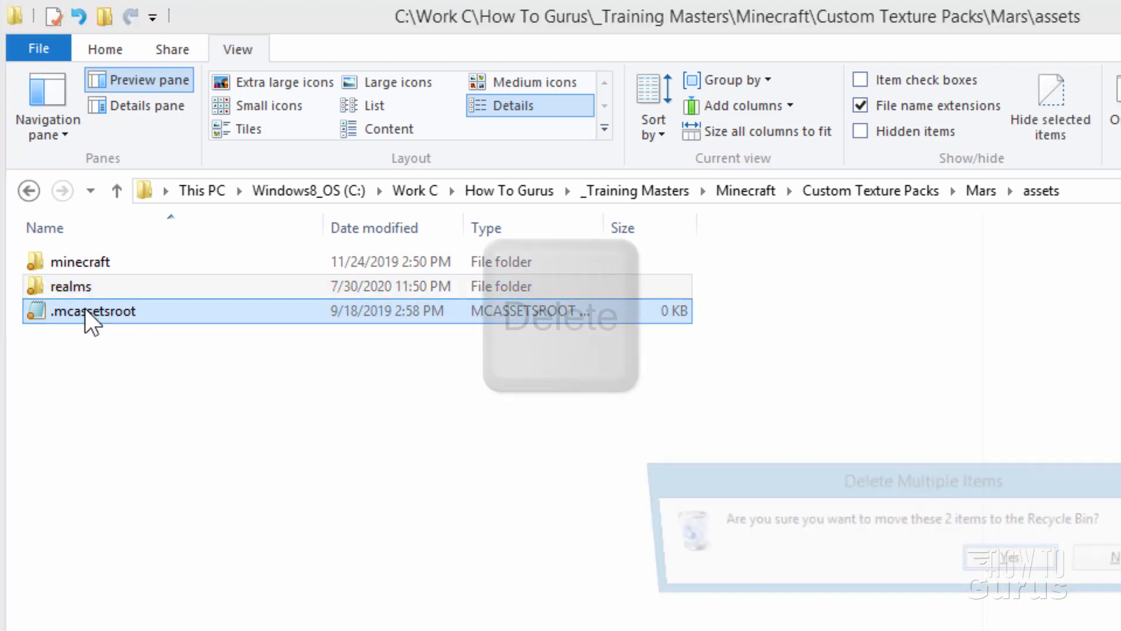
left_click(1010, 557)
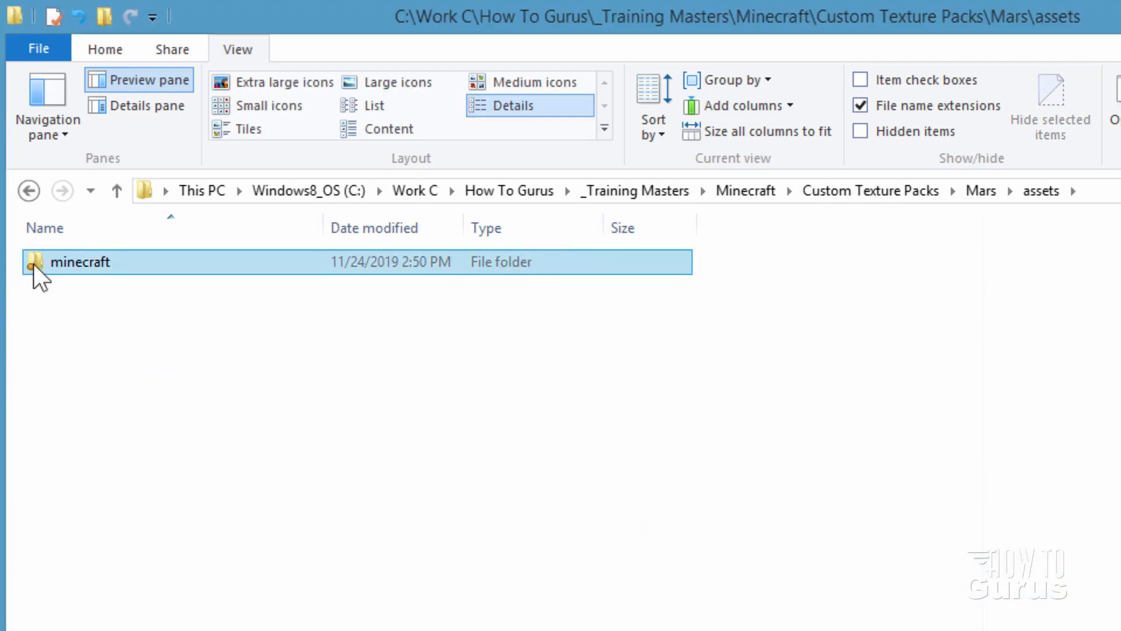
- Inside minecraft\textures, send every subfolder except block and colormap (12 folders) to the Recycle Bin
double_click(80, 262)
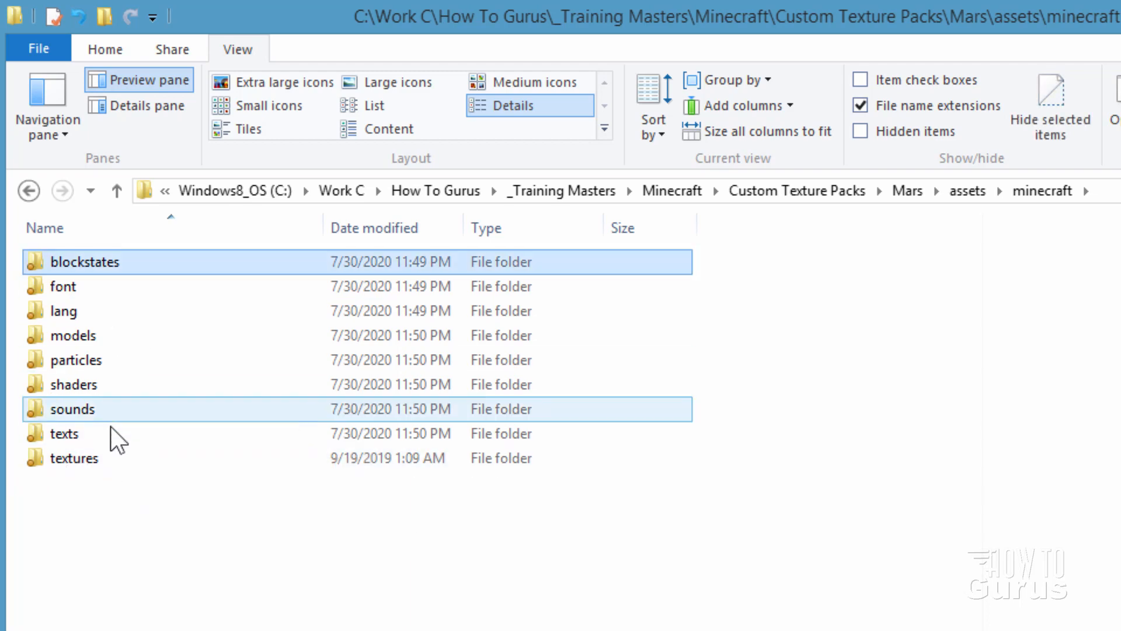
right_click(65, 433)
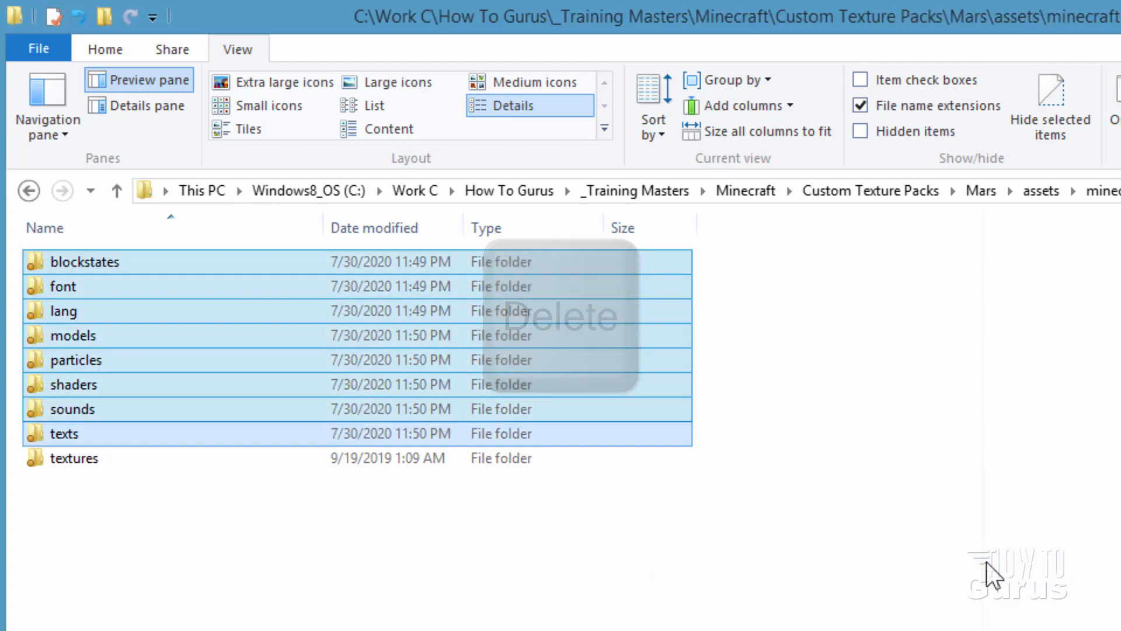
double_click(74, 458)
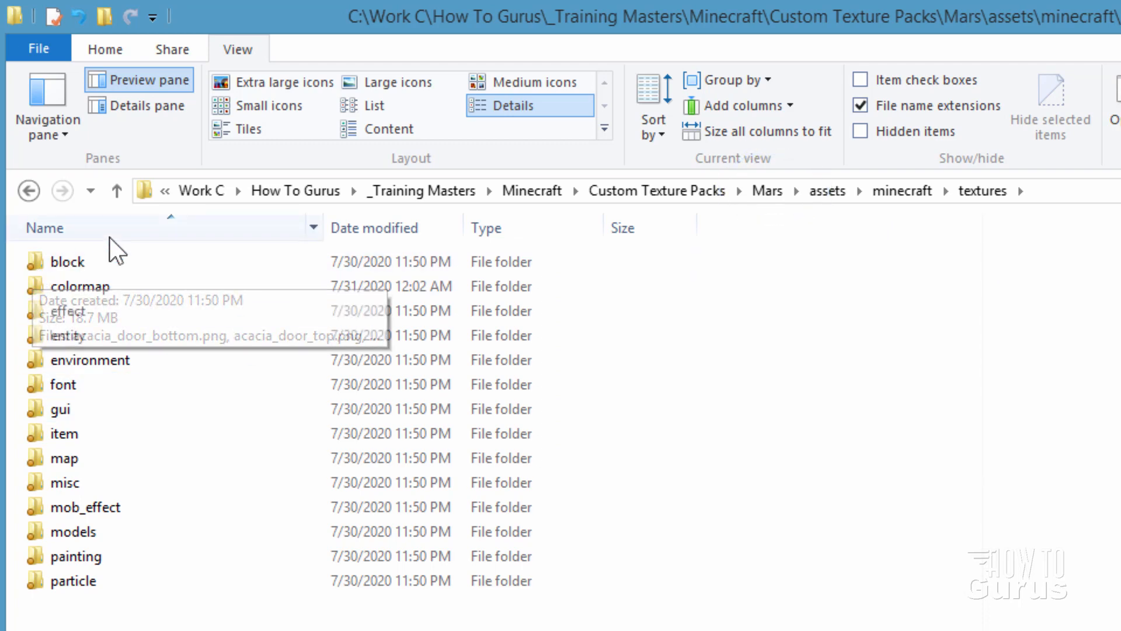
left_click(67, 311)
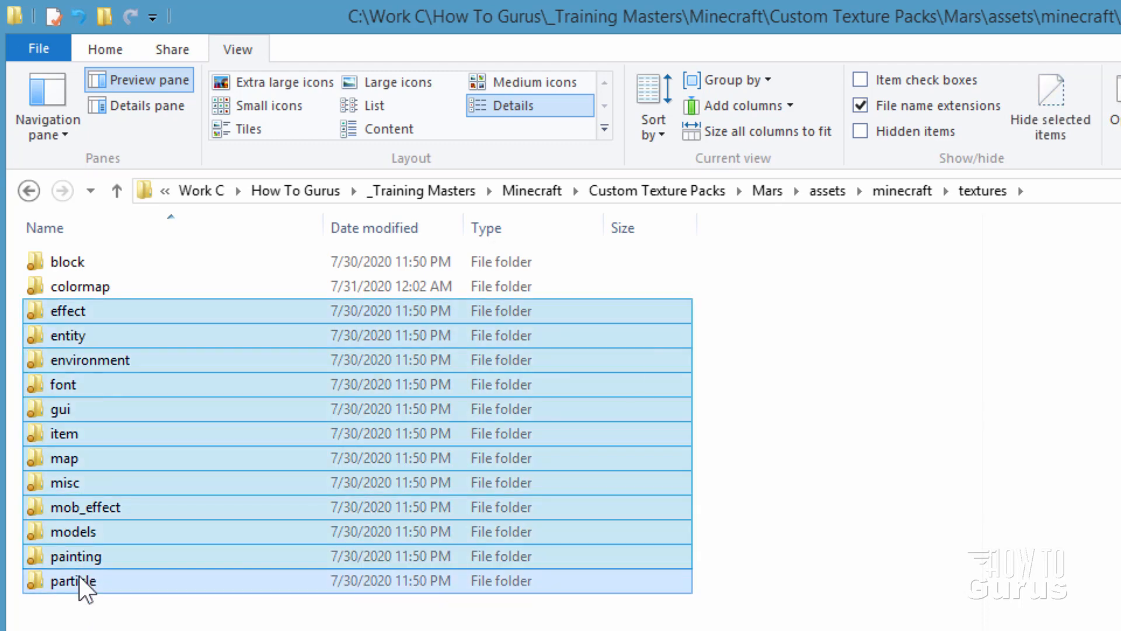
key("Delete")
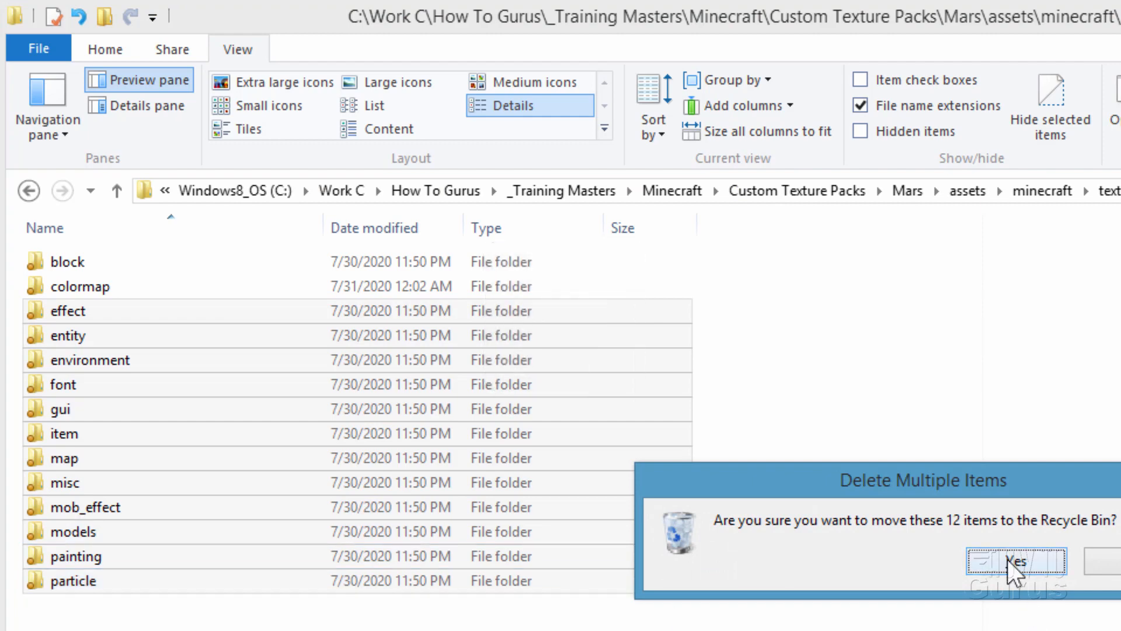
left_click(1016, 561)
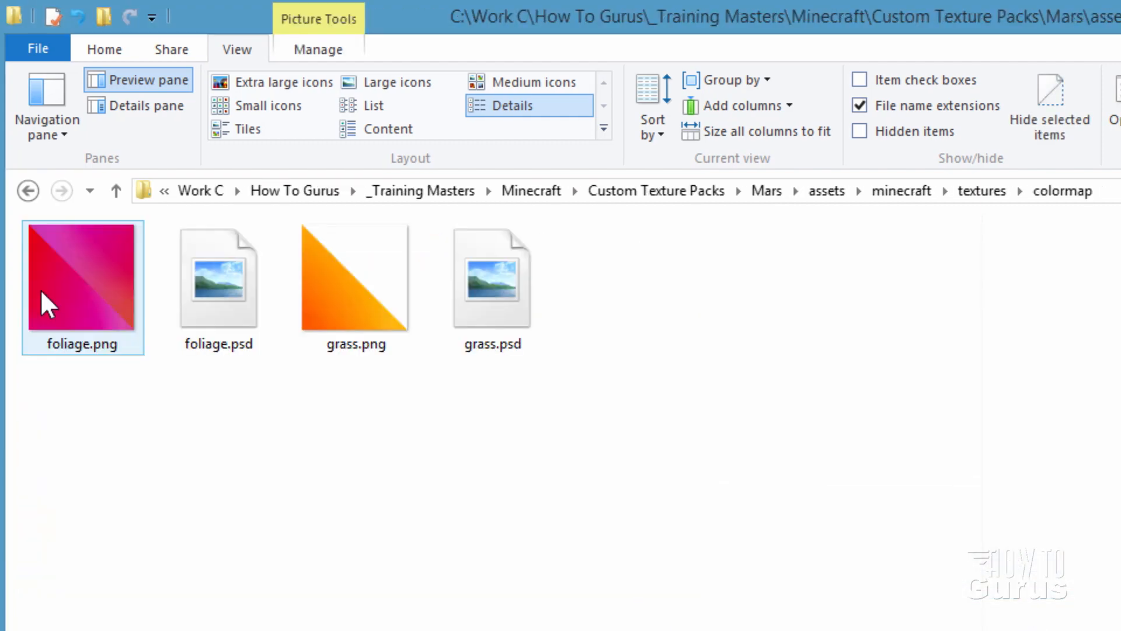
- In the block folder, delete the 21 textures before bamboo_stalk.png
left_click(397, 82)
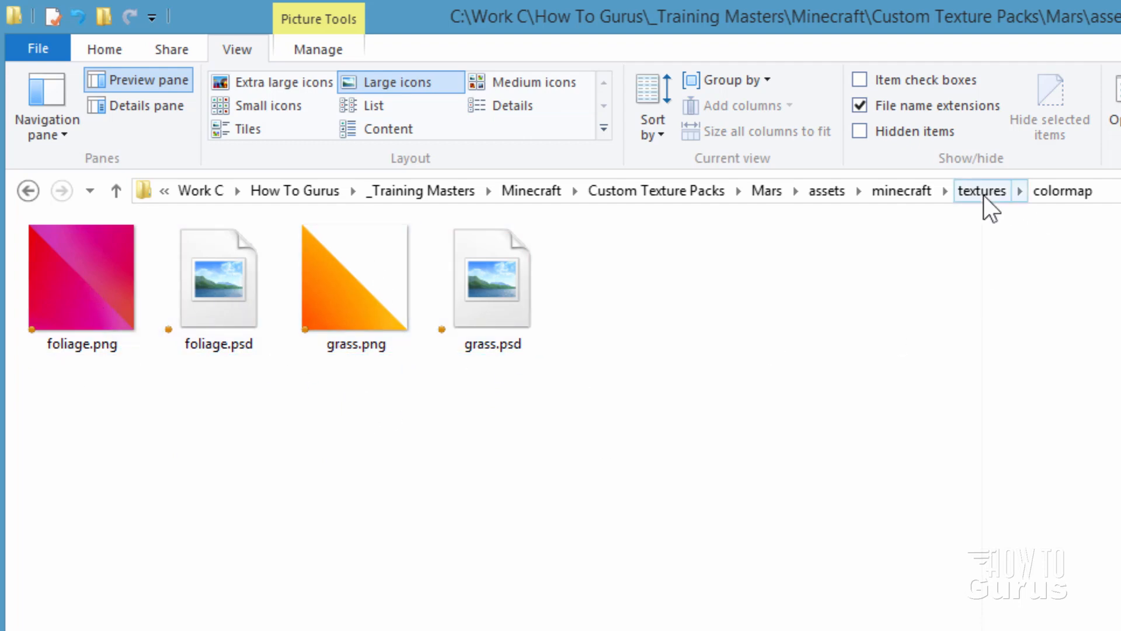
left_click(980, 190)
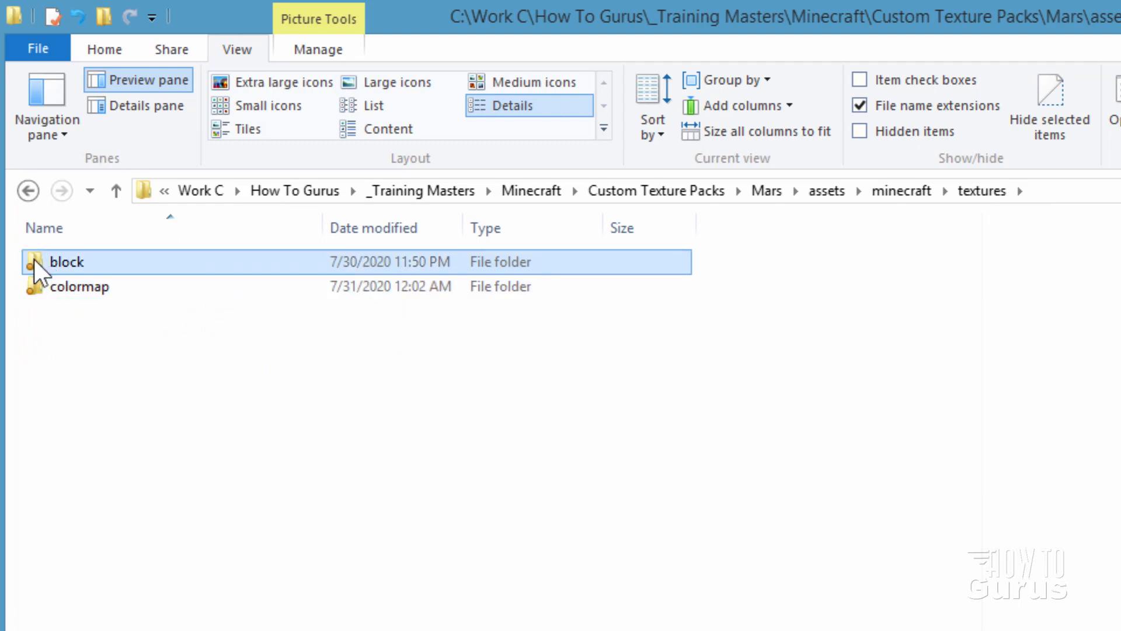
double_click(65, 261)
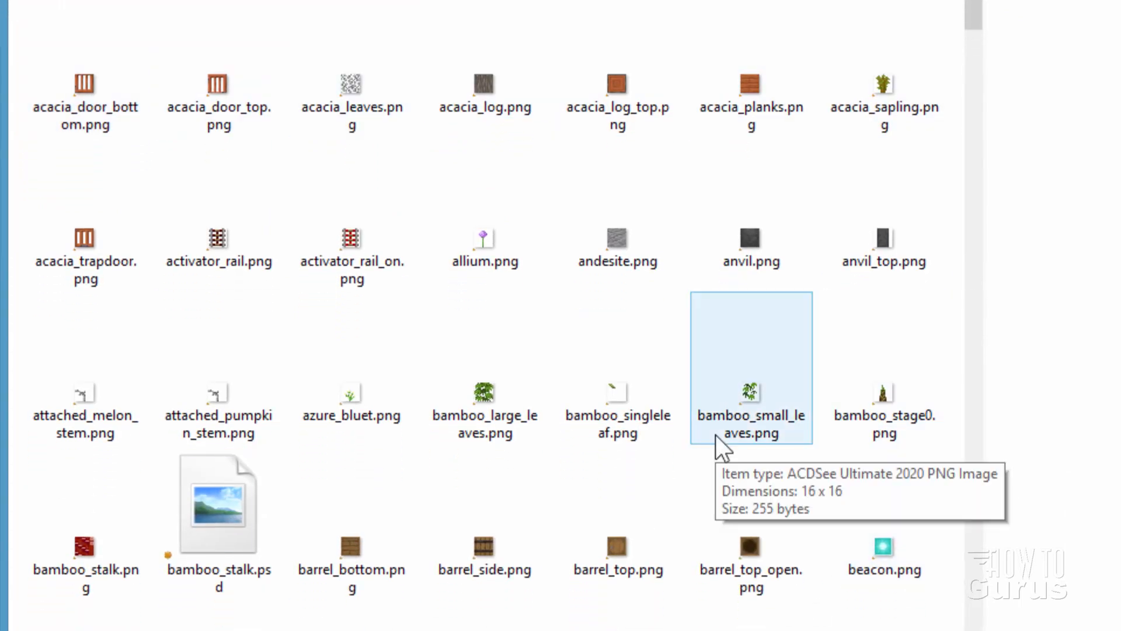
left_click(84, 547)
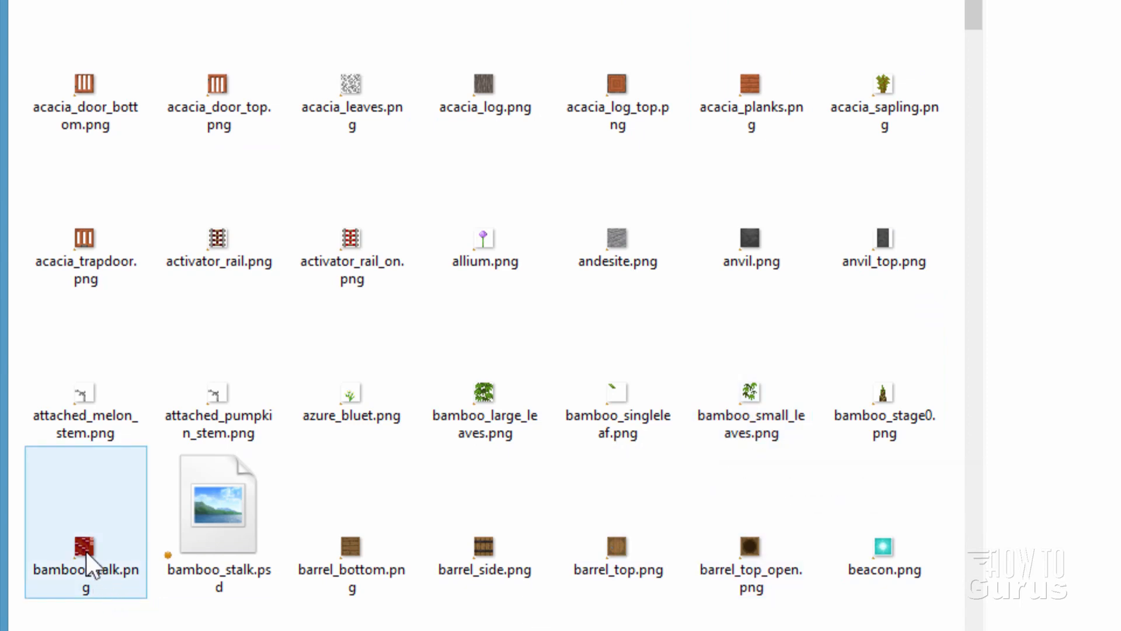
mouse_move(78, 543)
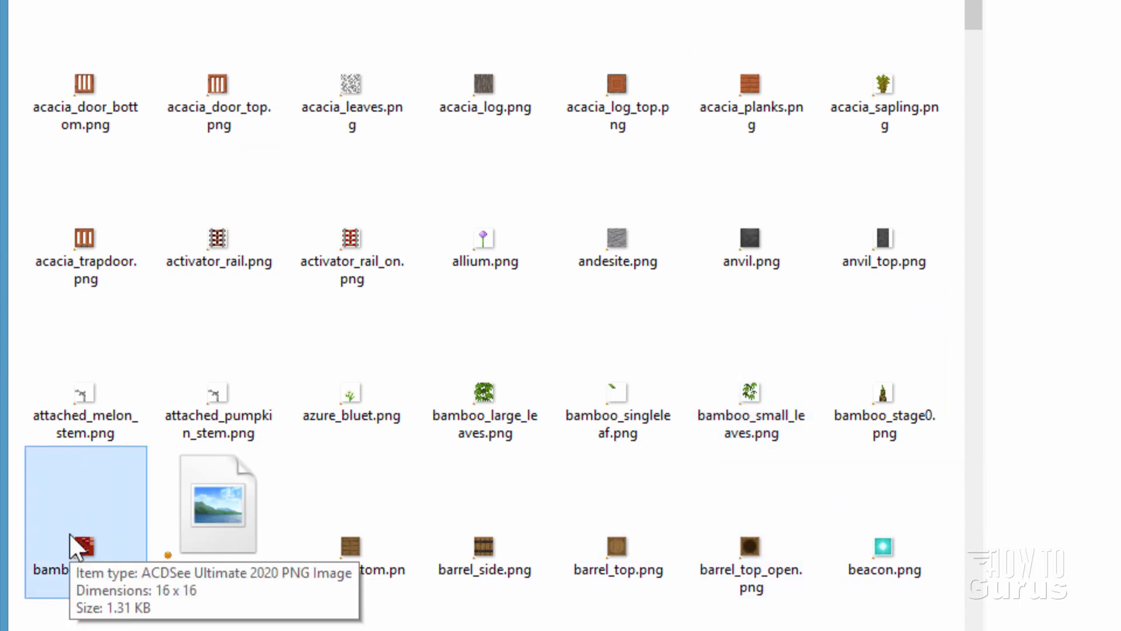
left_click(218, 505)
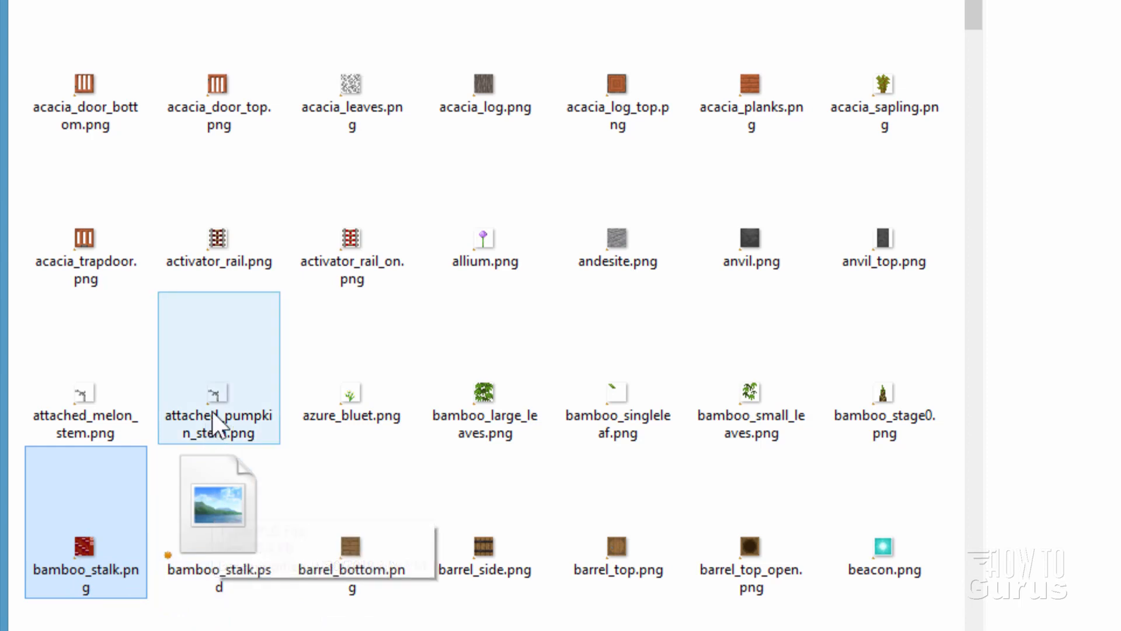
left_click(86, 240)
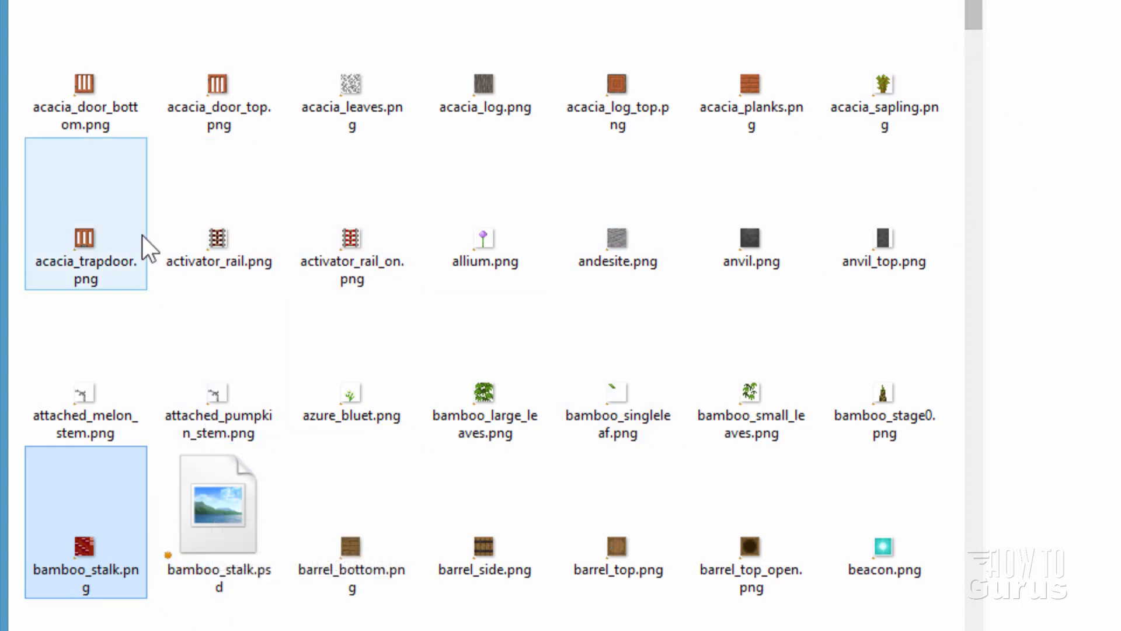
left_click(352, 551)
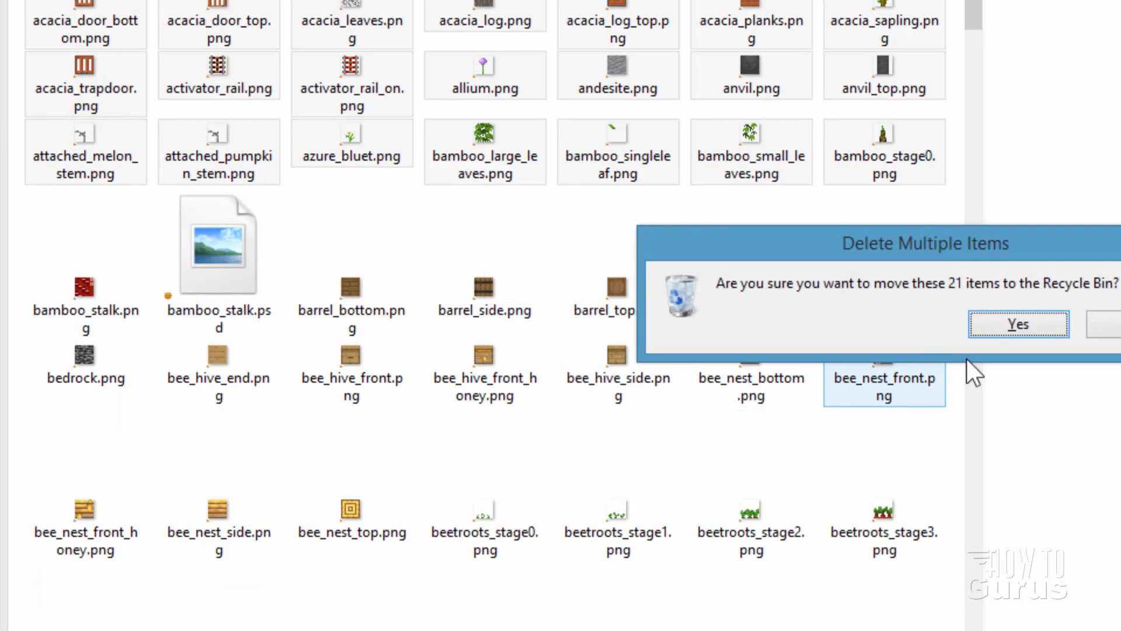
left_click(1018, 323)
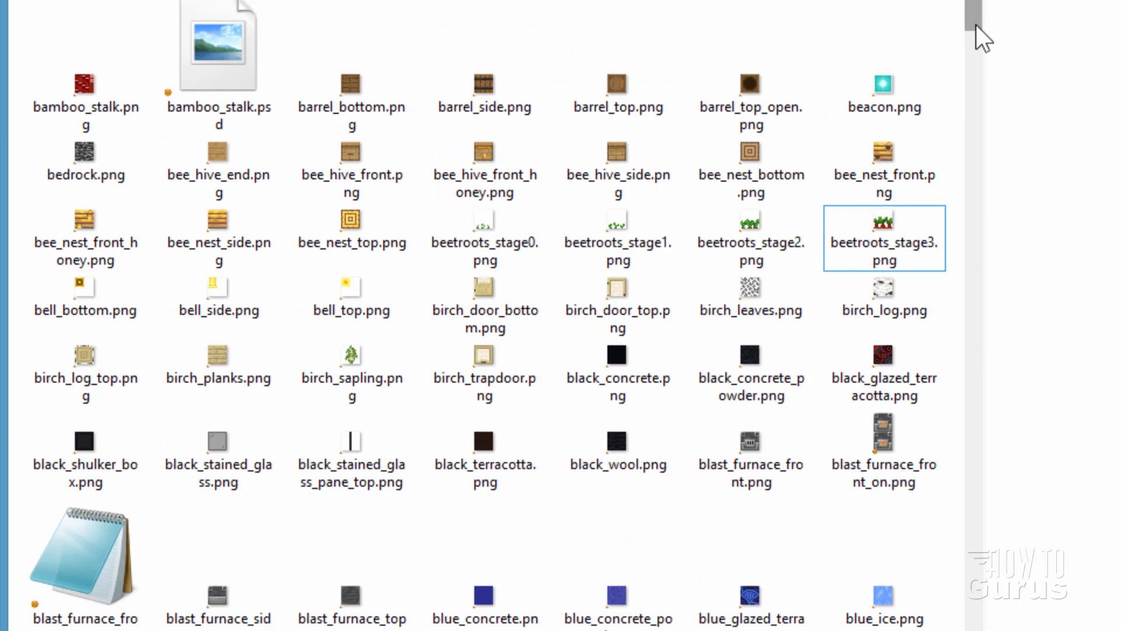
- Scroll down to the chiseled, coal and command block textures near coarse_dirt
scroll("down", 3)
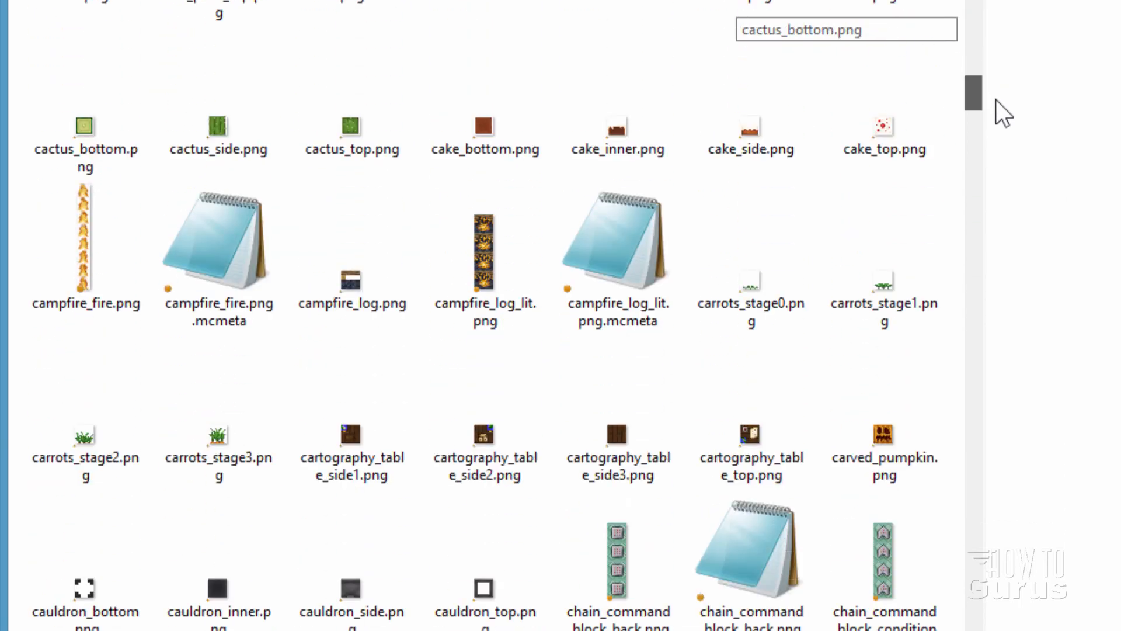
scroll("down", 3)
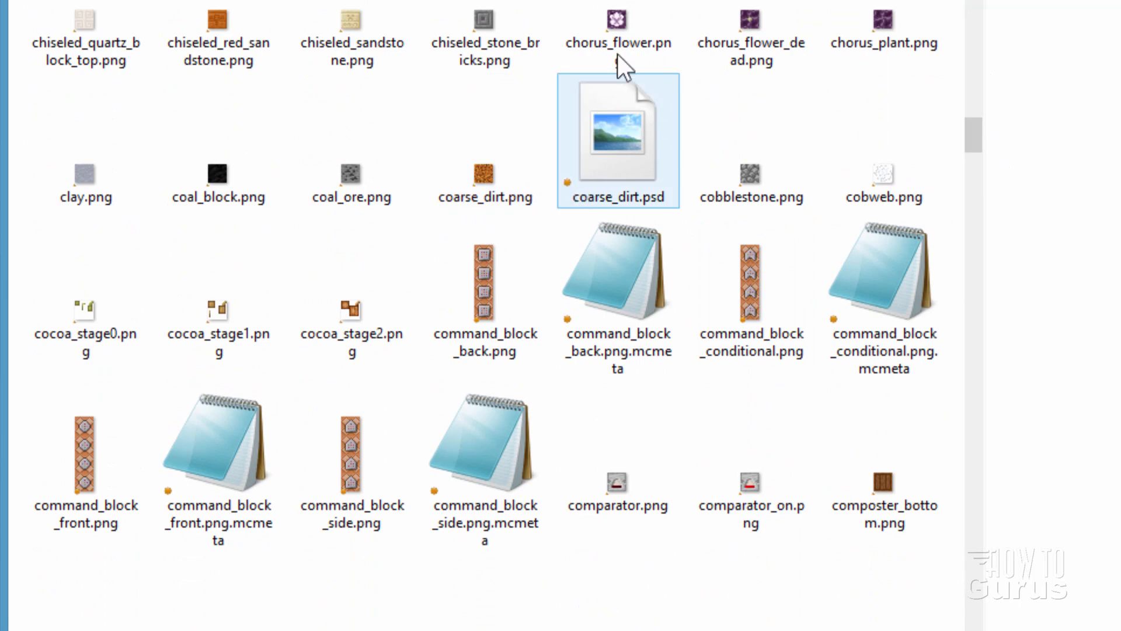
mouse_move(909, 175)
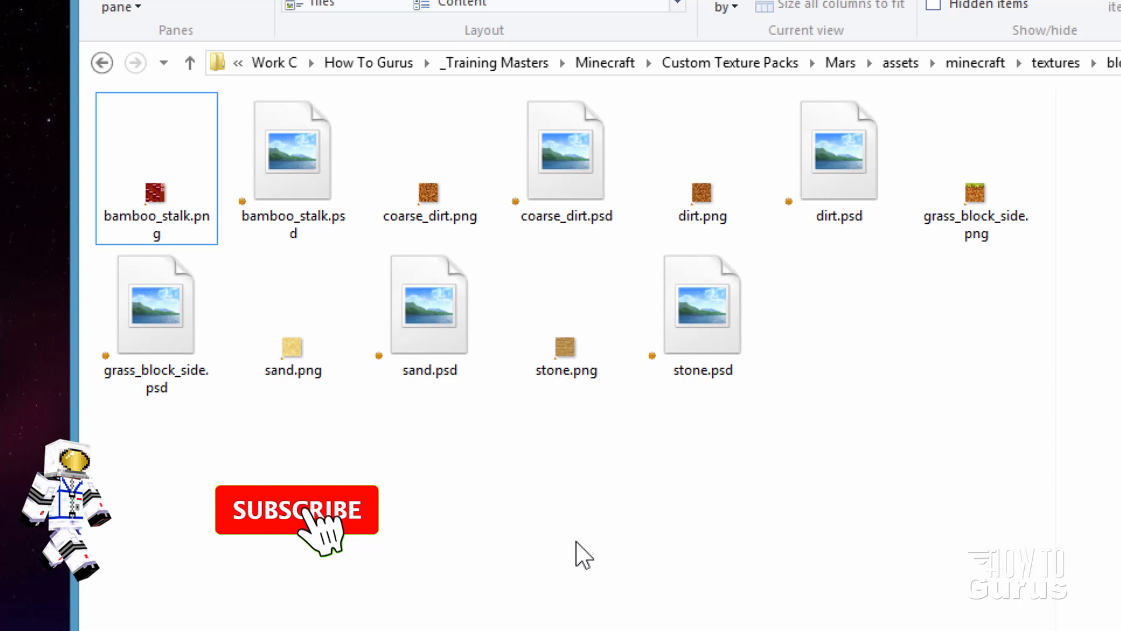
- Review the kept block textures such as stone.png and coarse_dirt.psd
left_click(296, 509)
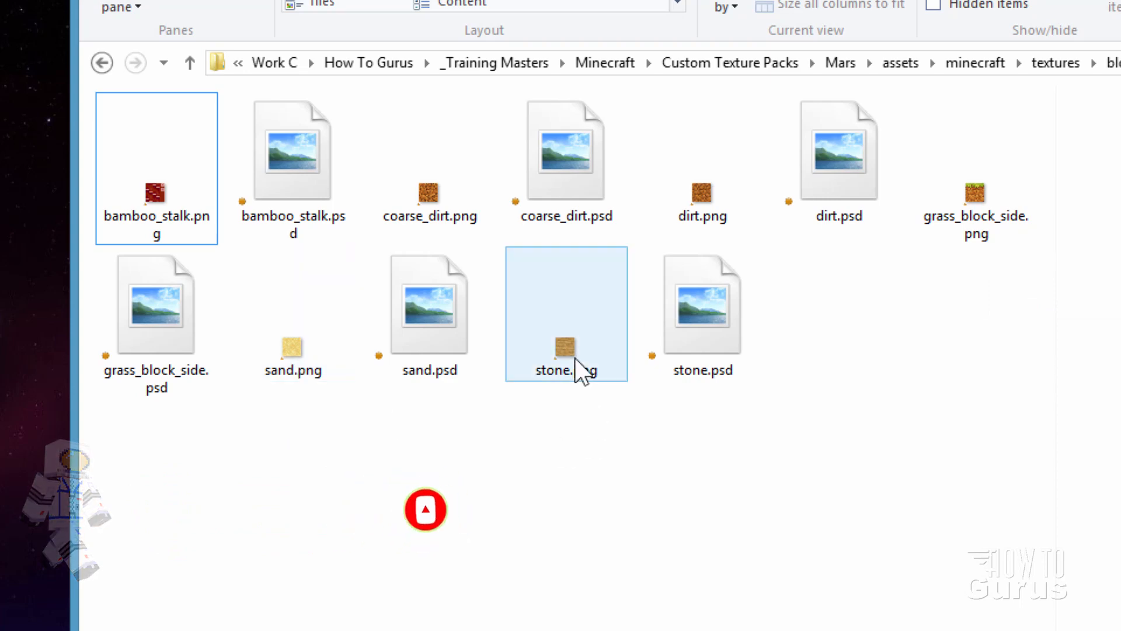
left_click(565, 148)
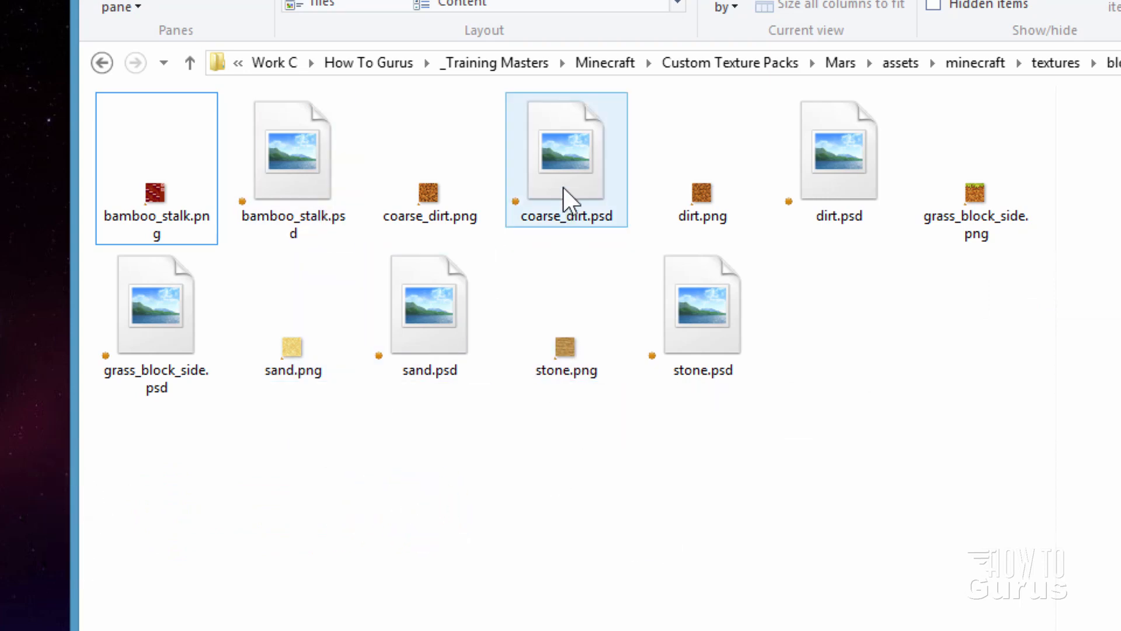
left_click(428, 159)
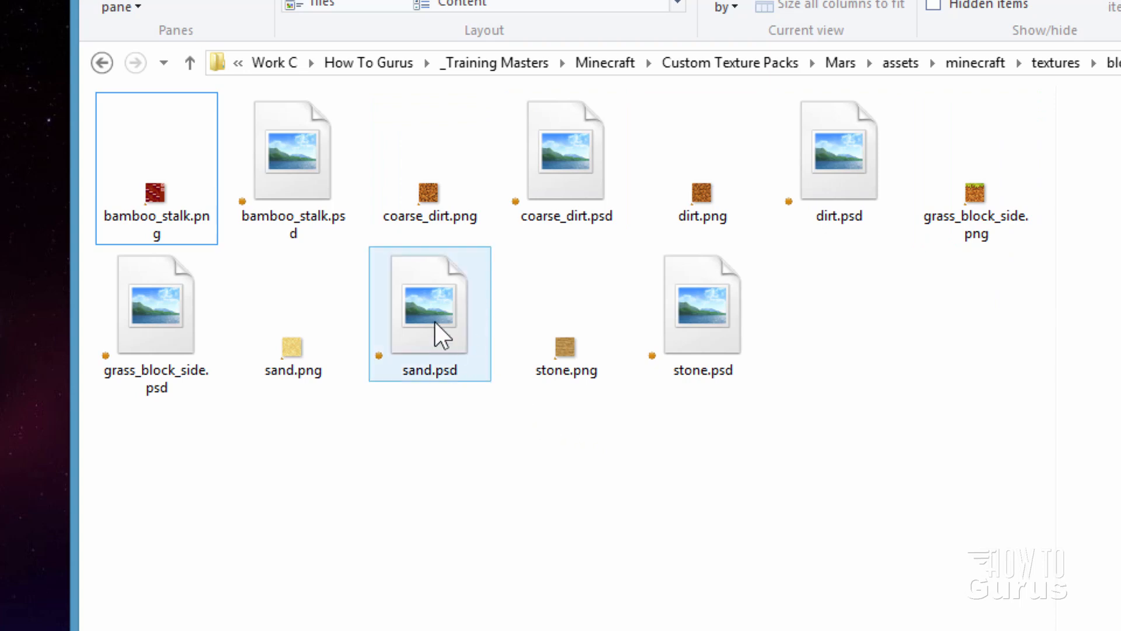
mouse_move(438, 335)
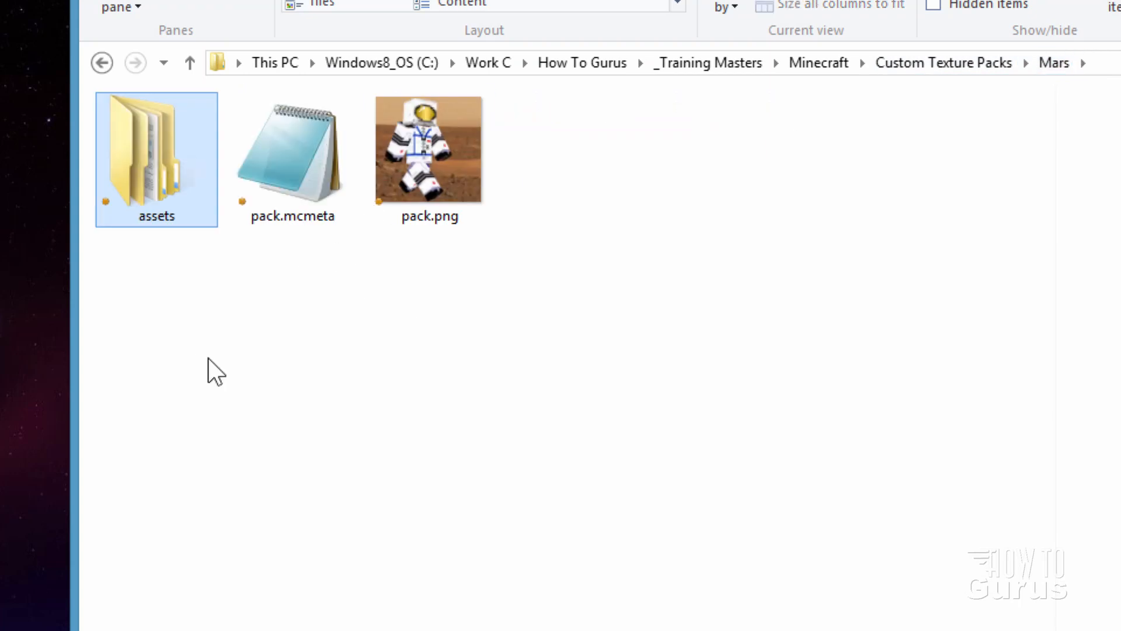
mouse_move(554, 307)
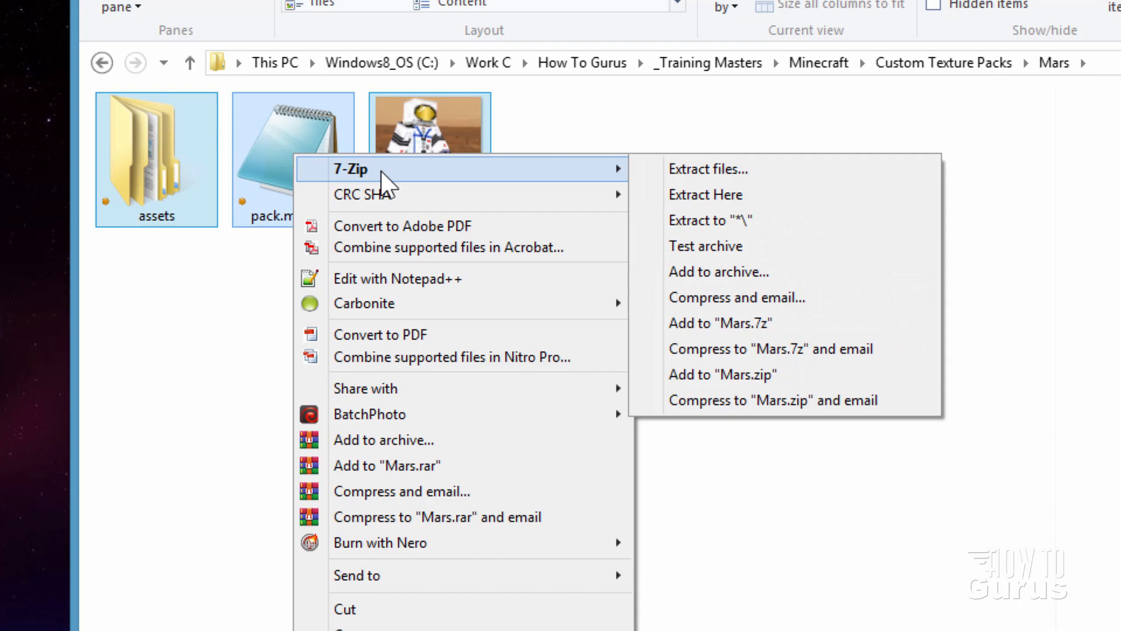
- Archive assets, pack.mcmeta and pack.png as Mars.zip in zip format via 7-Zip
left_click(719, 272)
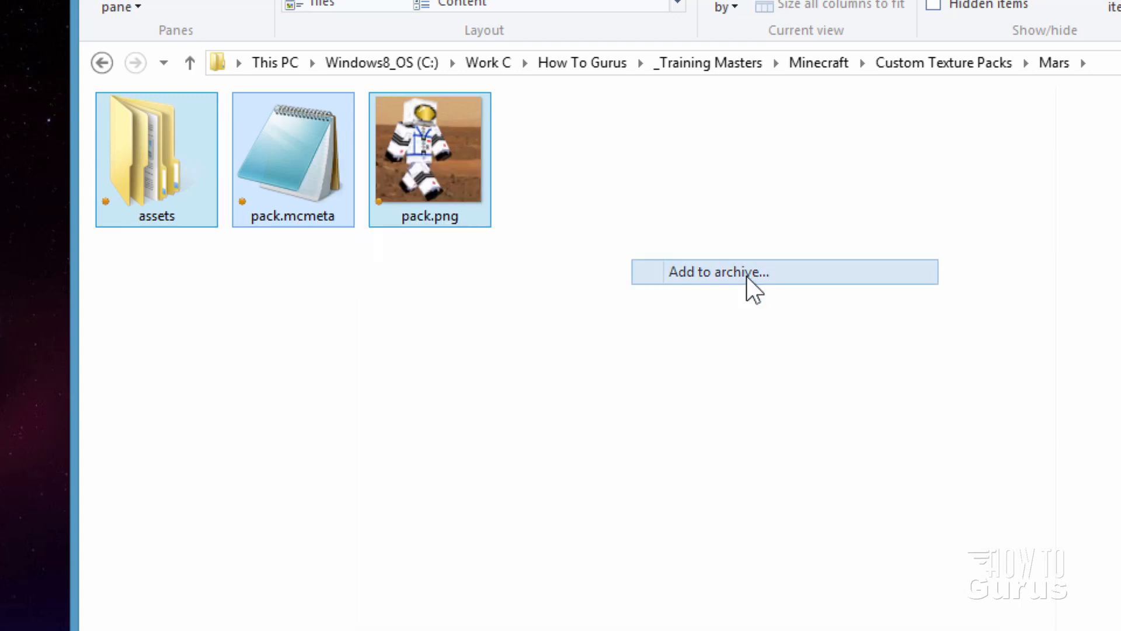
left_click(718, 271)
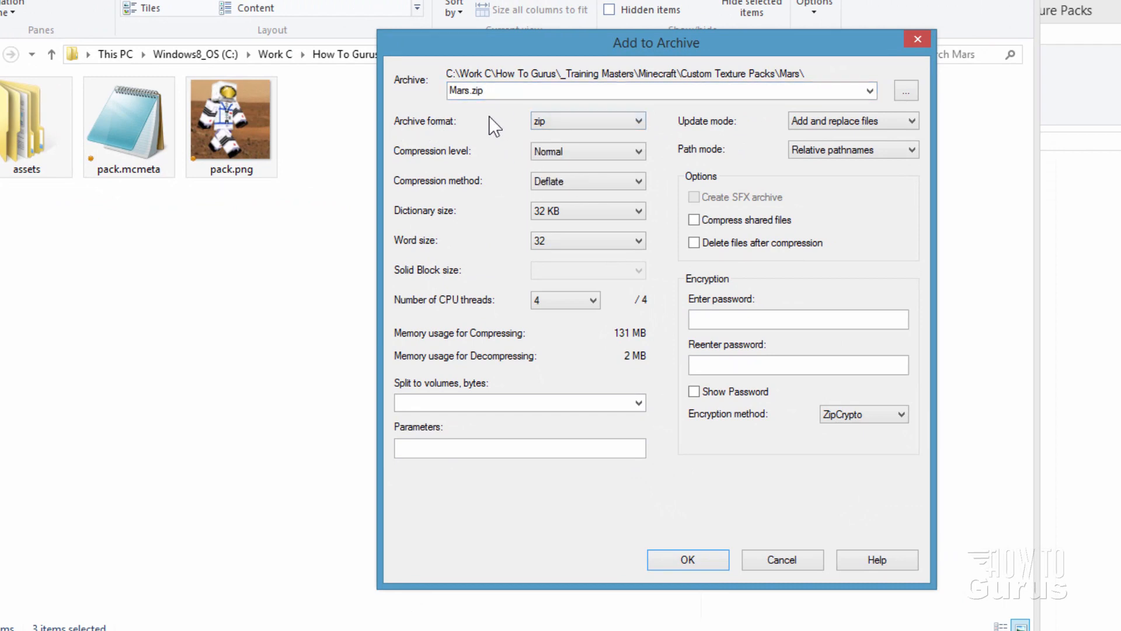
left_click(686, 560)
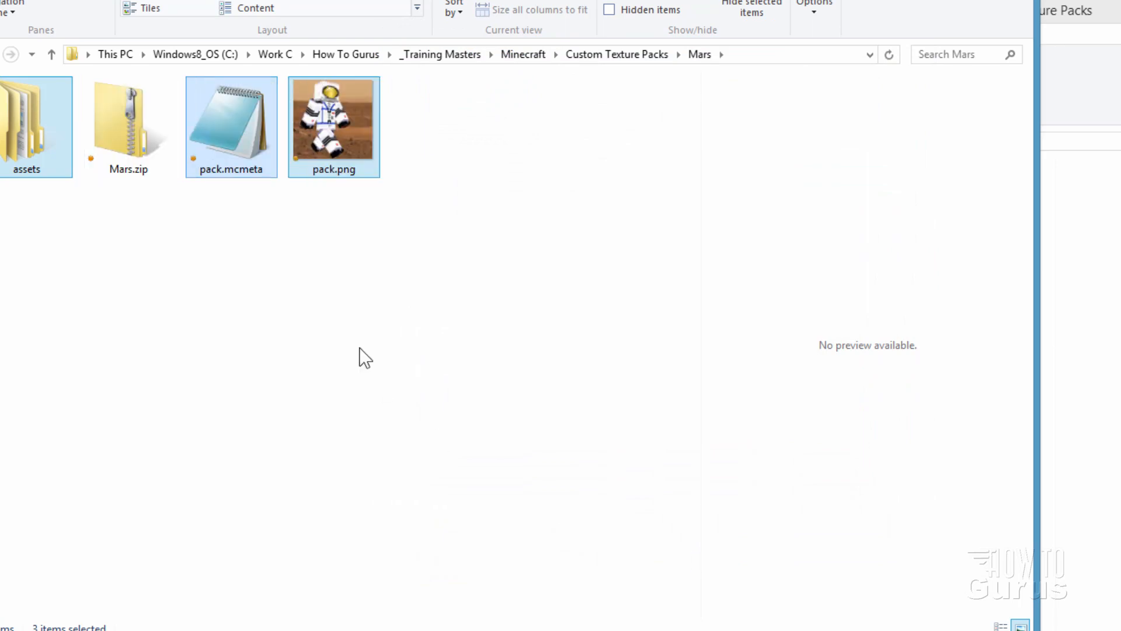
left_click(128, 122)
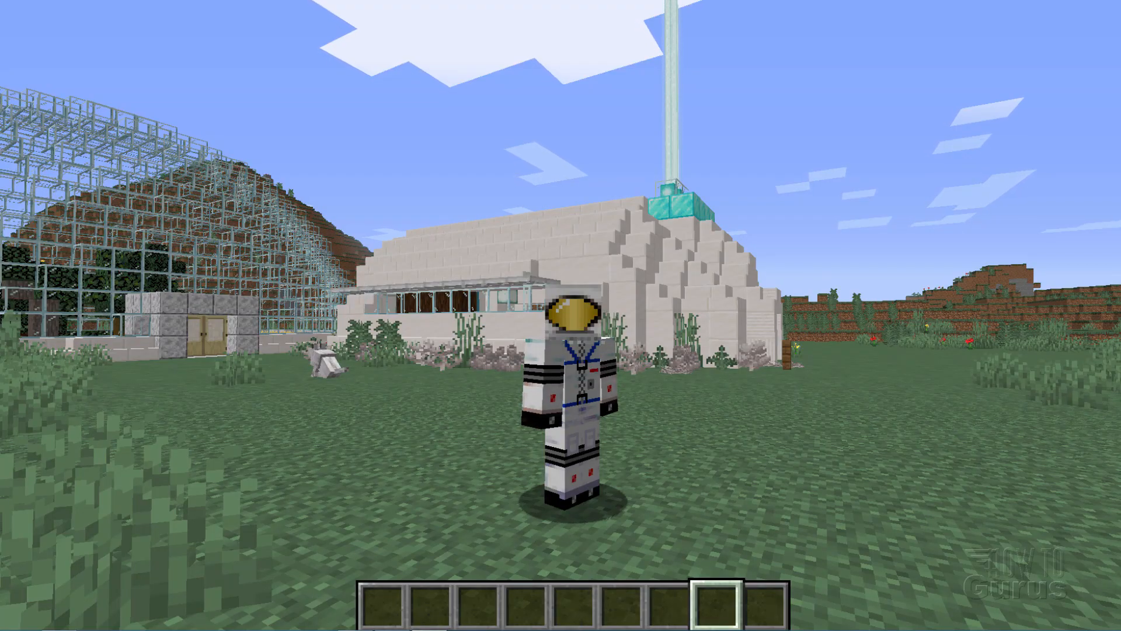
- From the pause menu reach Resource Packs and open Minecraft's resourcepacks folder
key("Escape")
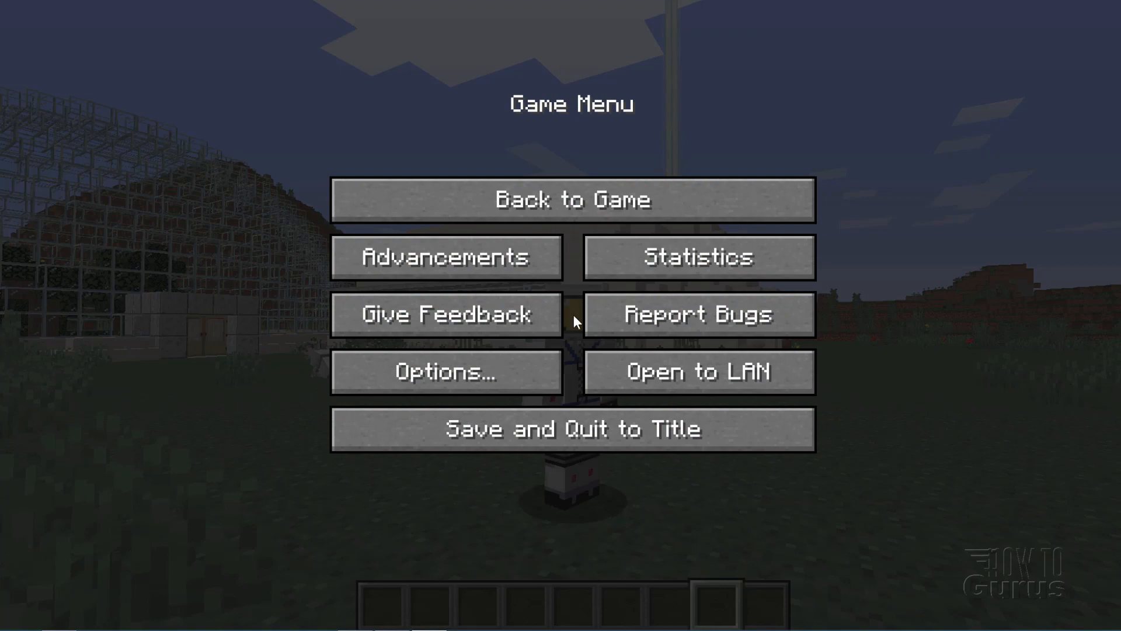
left_click(445, 371)
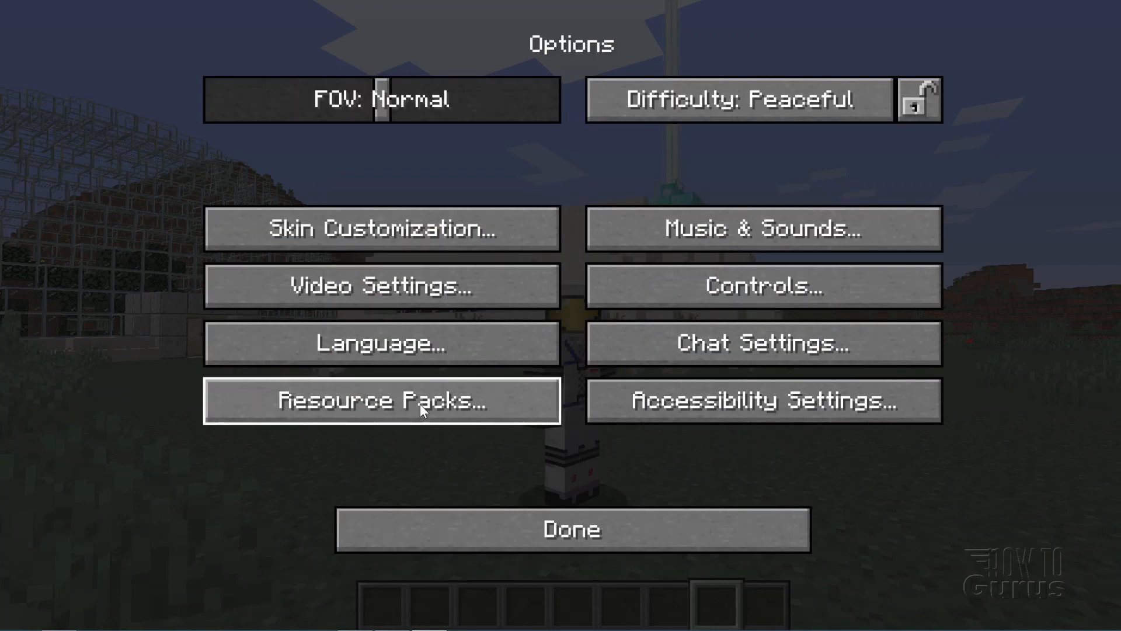
left_click(381, 400)
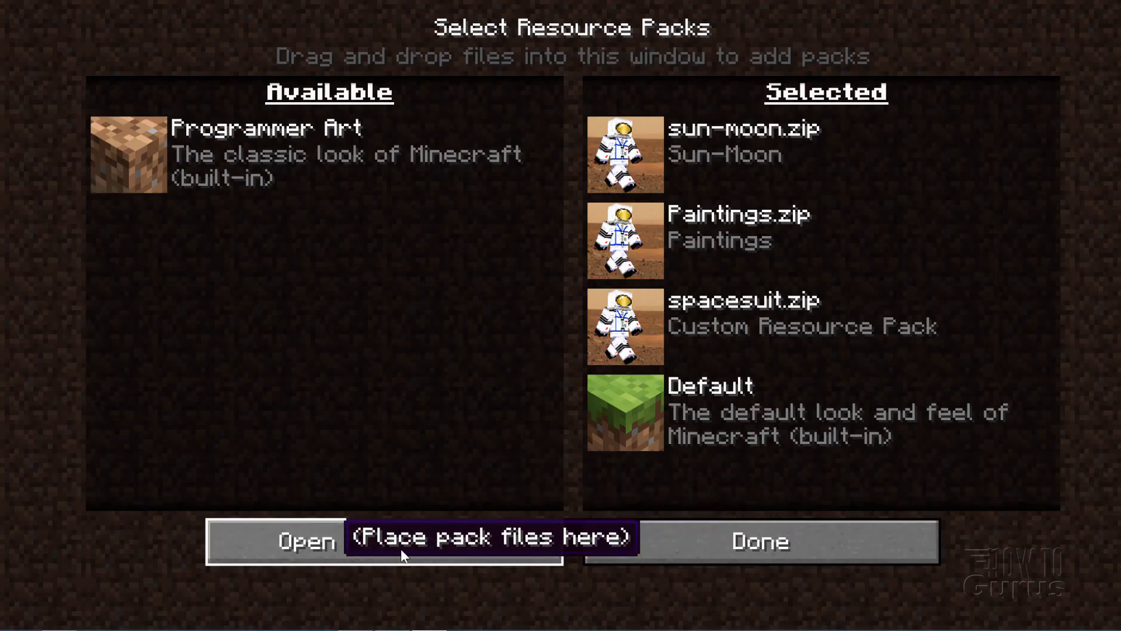
left_click(306, 540)
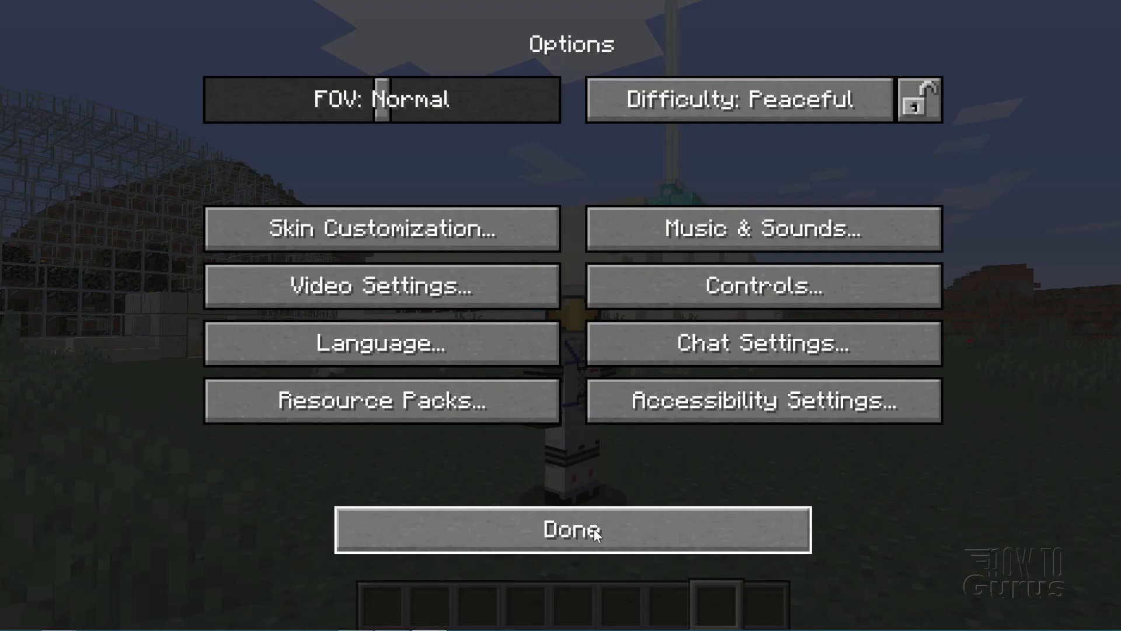
left_click(572, 531)
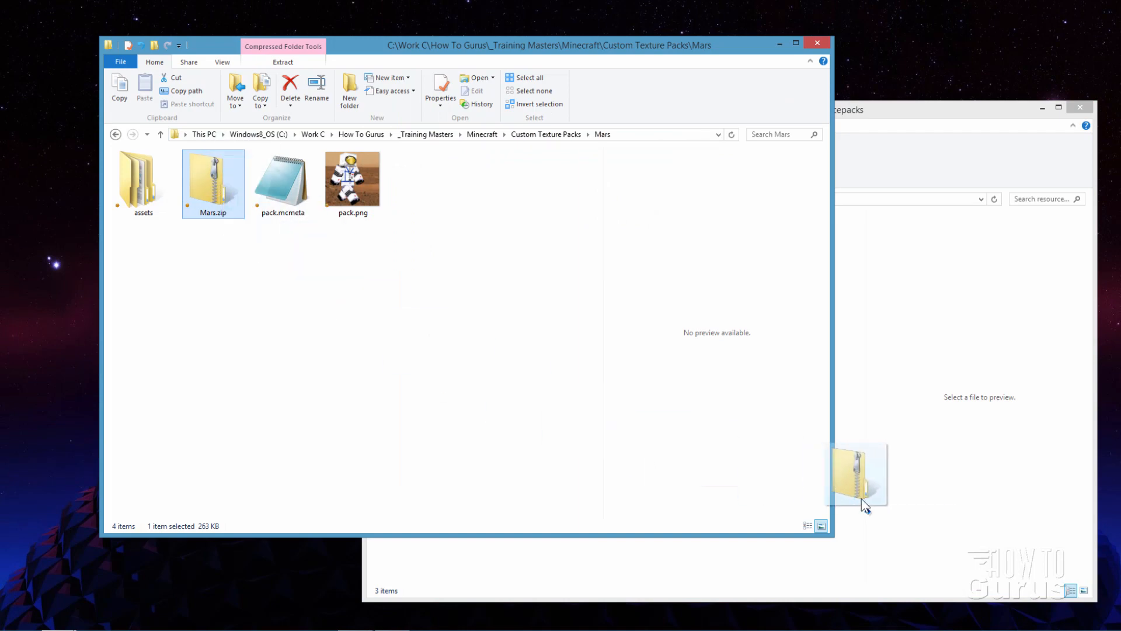
- Copy Mars.zip into the resourcepacks window via right-drag Copy here
right_click(866, 505)
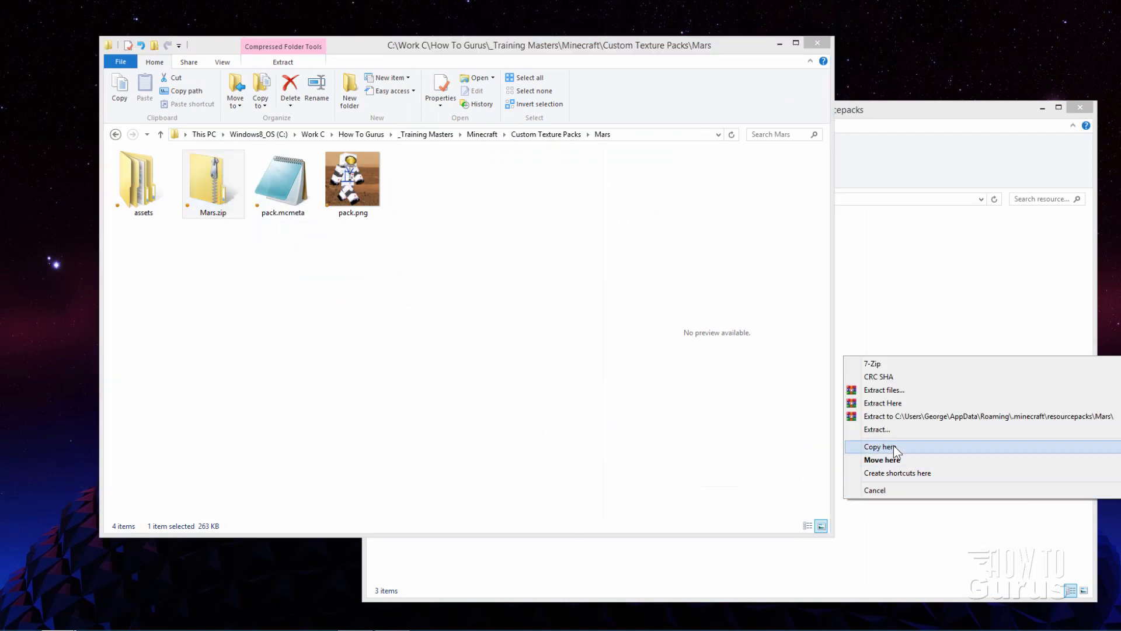
left_click(880, 447)
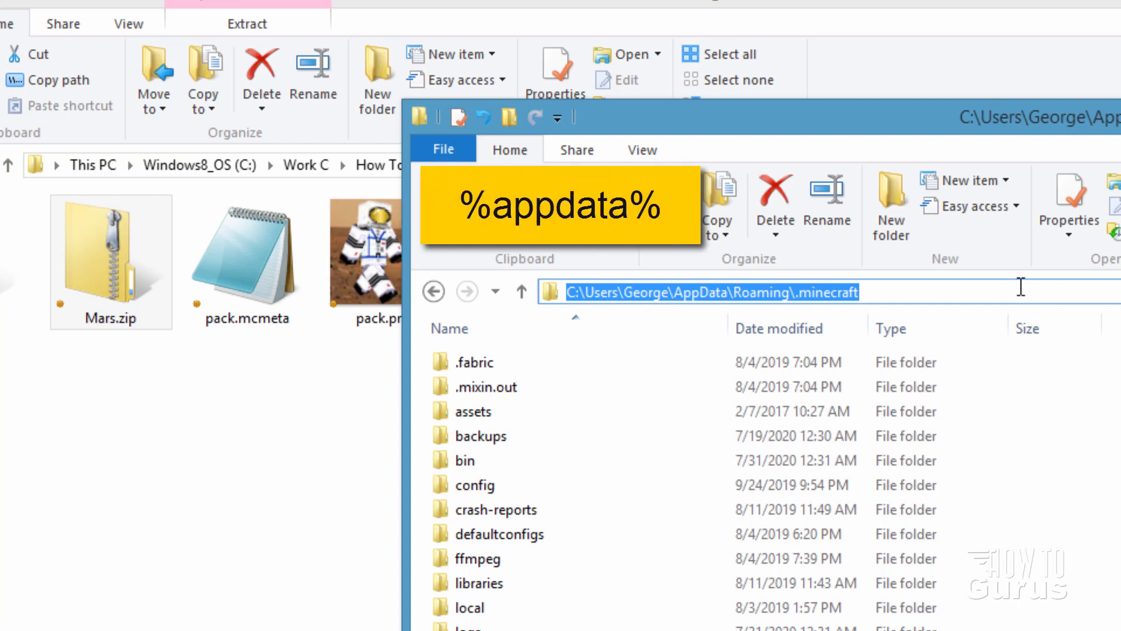
- Browse through %appdata% into .minecraft\resourcepacks to verify Mars.zip is there
type("%appd")
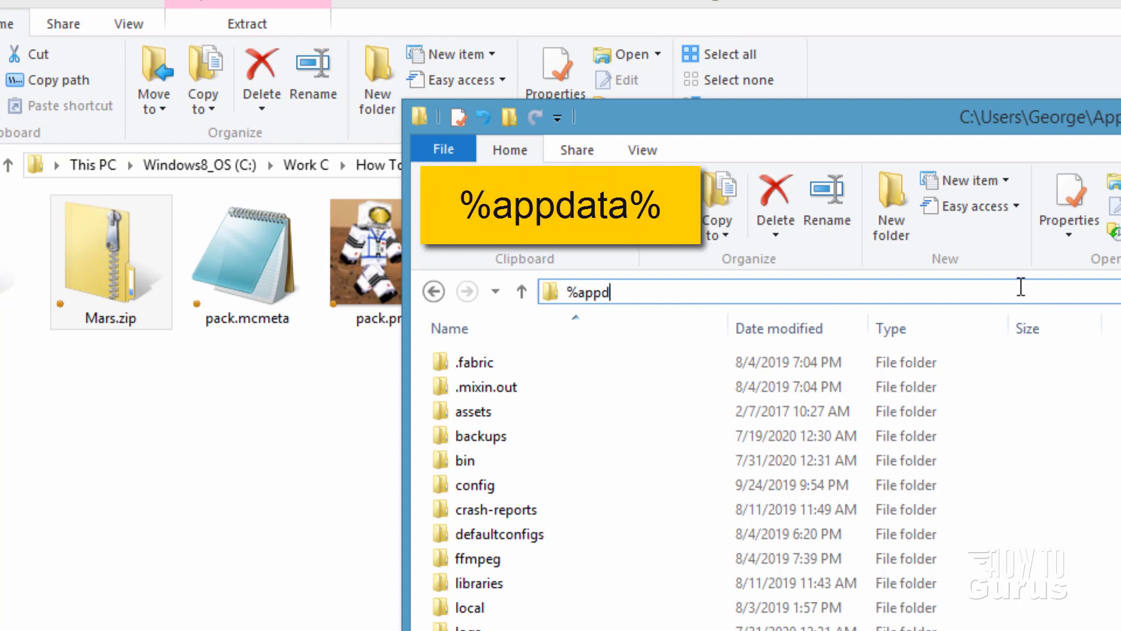
key("enter")
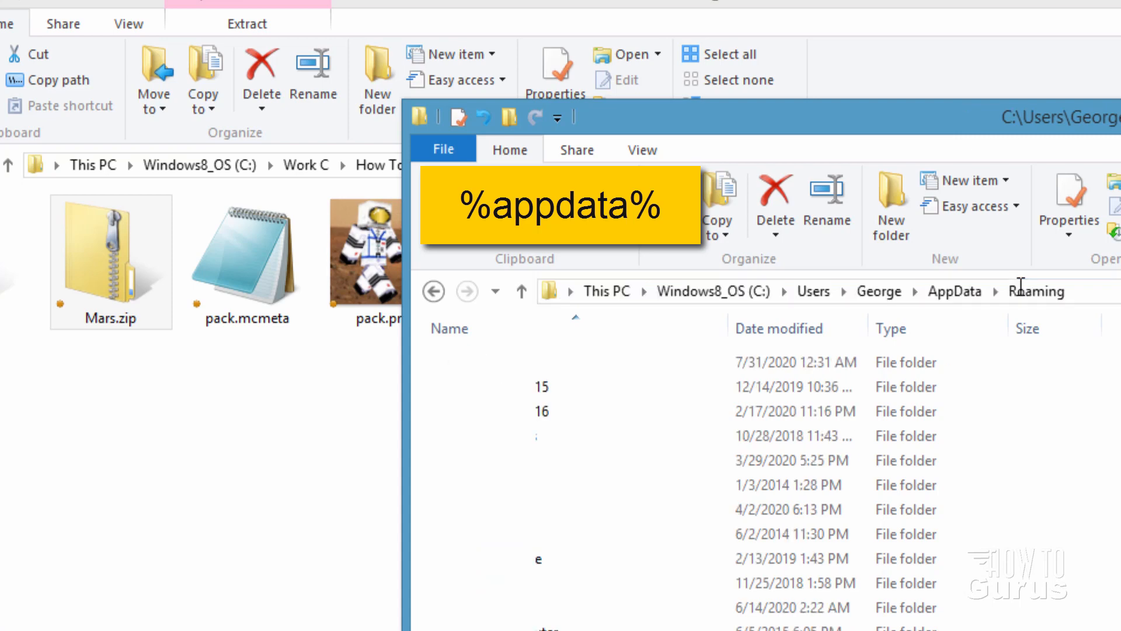
left_click(486, 362)
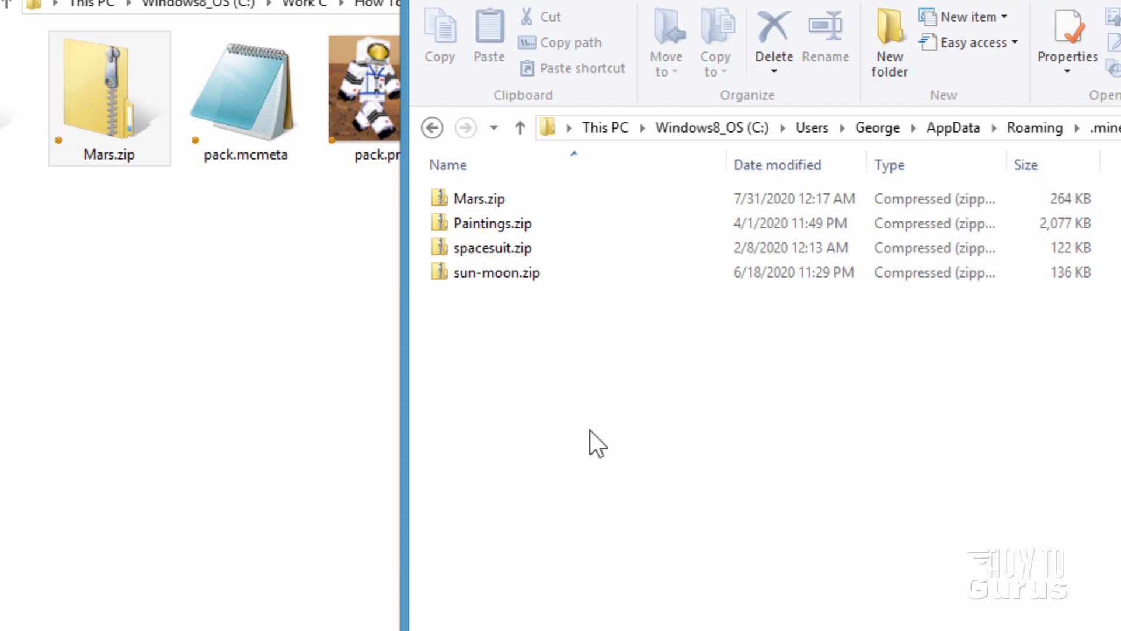
left_click(109, 85)
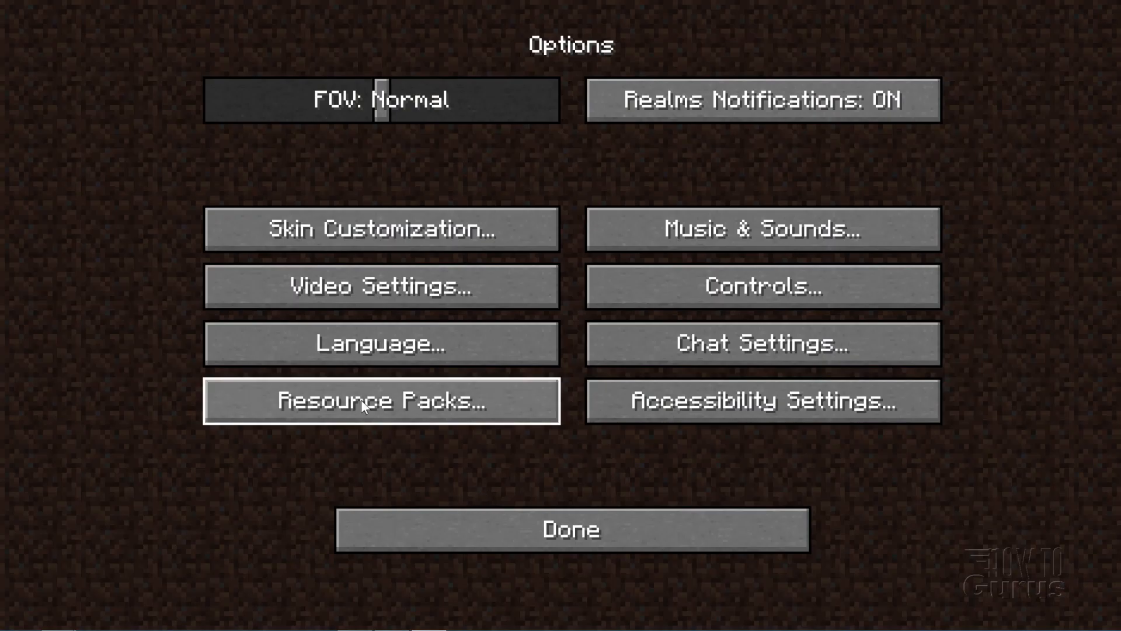
- Activate Mars.zip in Resource Packs, apply it, and load the world with Mars terrain
left_click(382, 400)
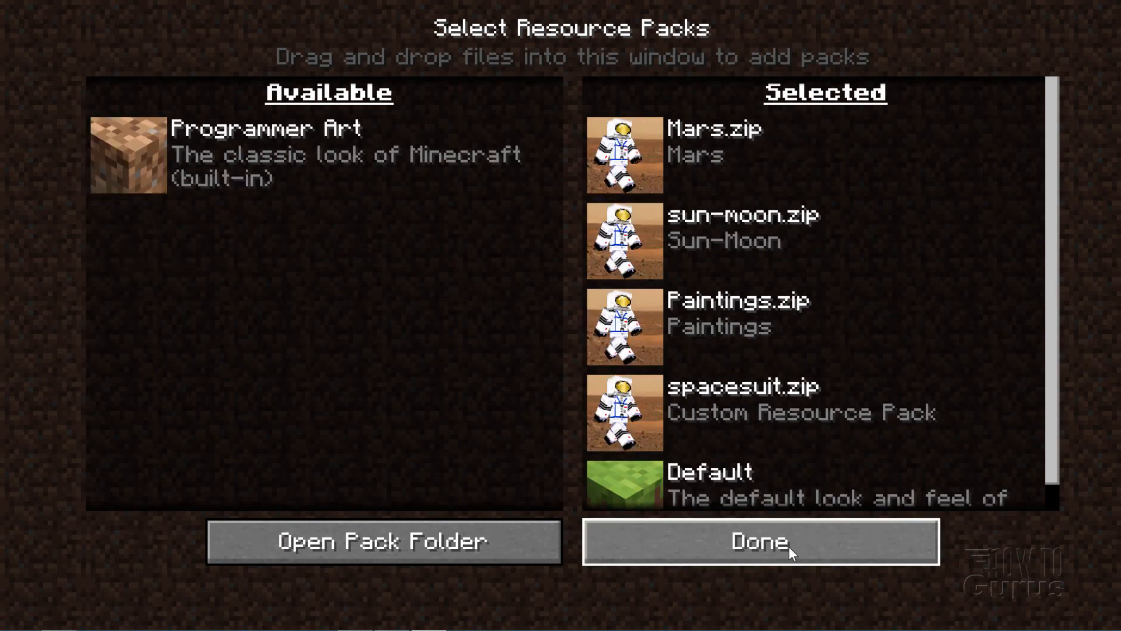
left_click(759, 540)
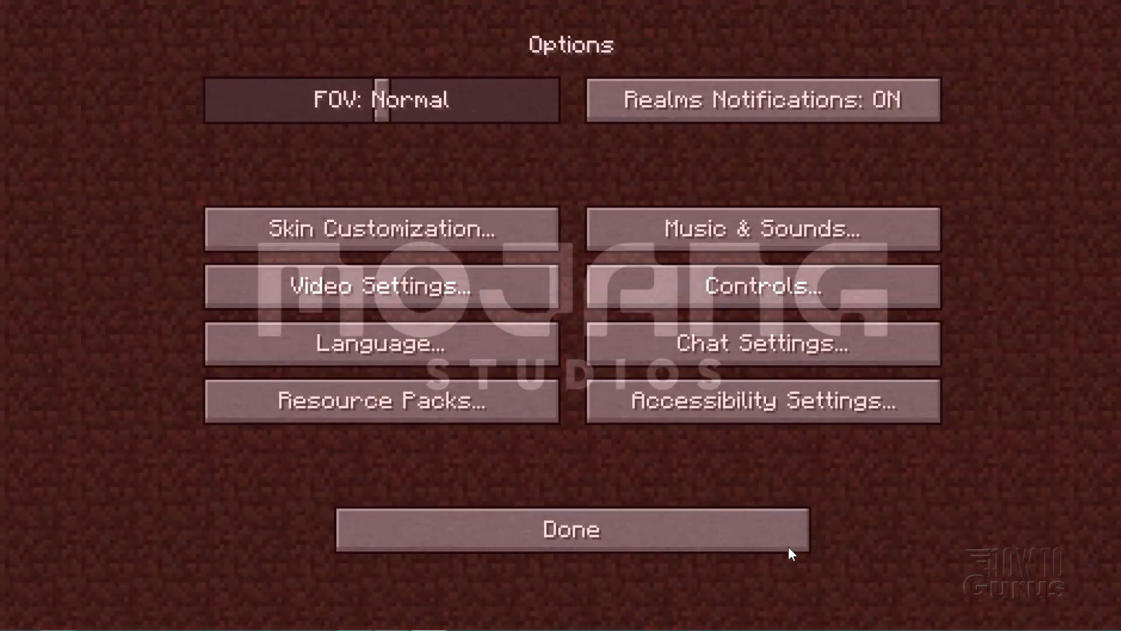
left_click(571, 529)
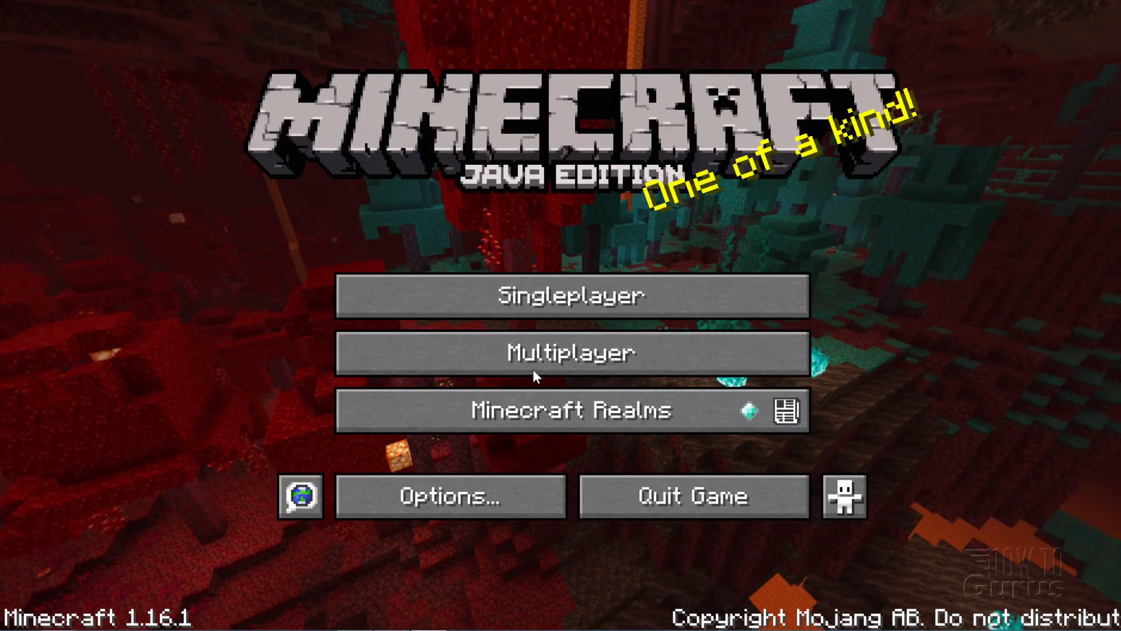
left_click(570, 296)
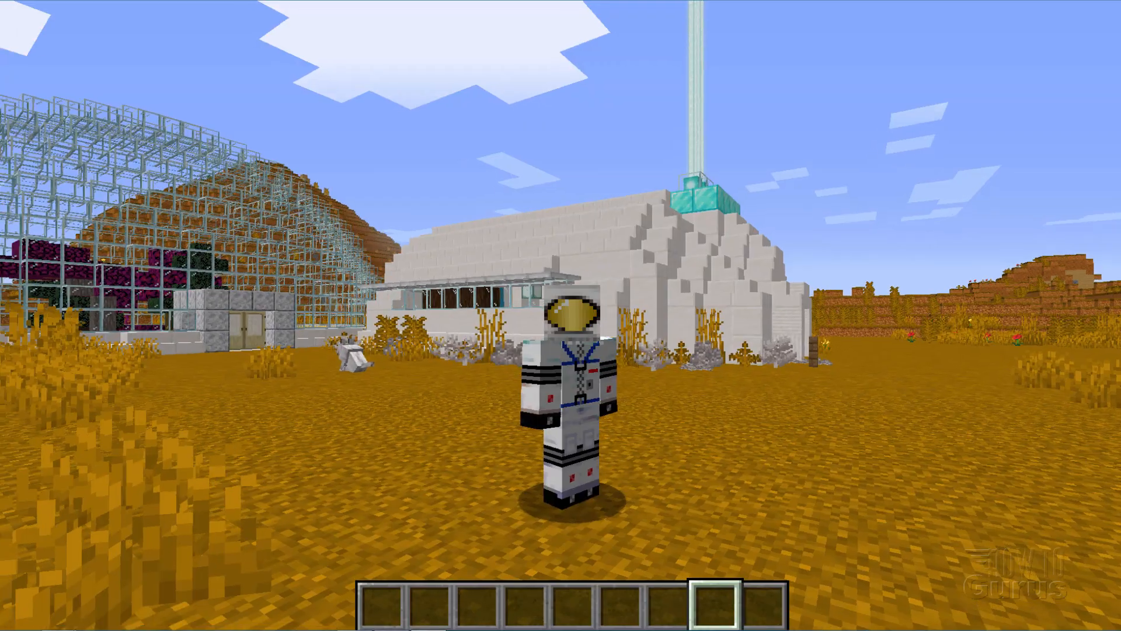
mouse_move(561, 315)
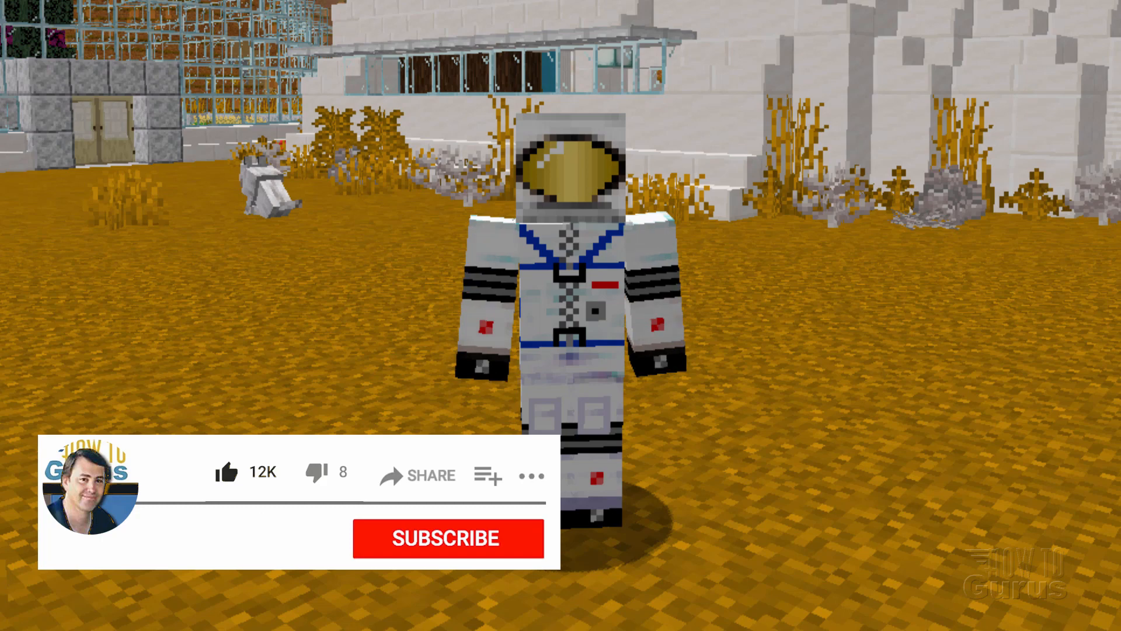
left_click(445, 538)
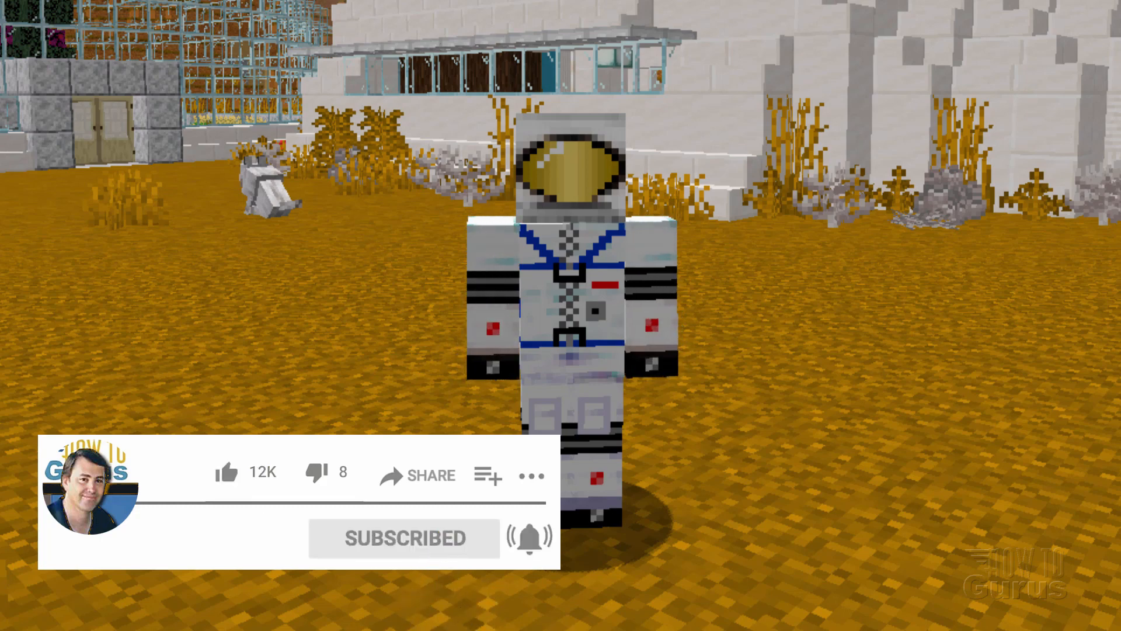
left_click(530, 537)
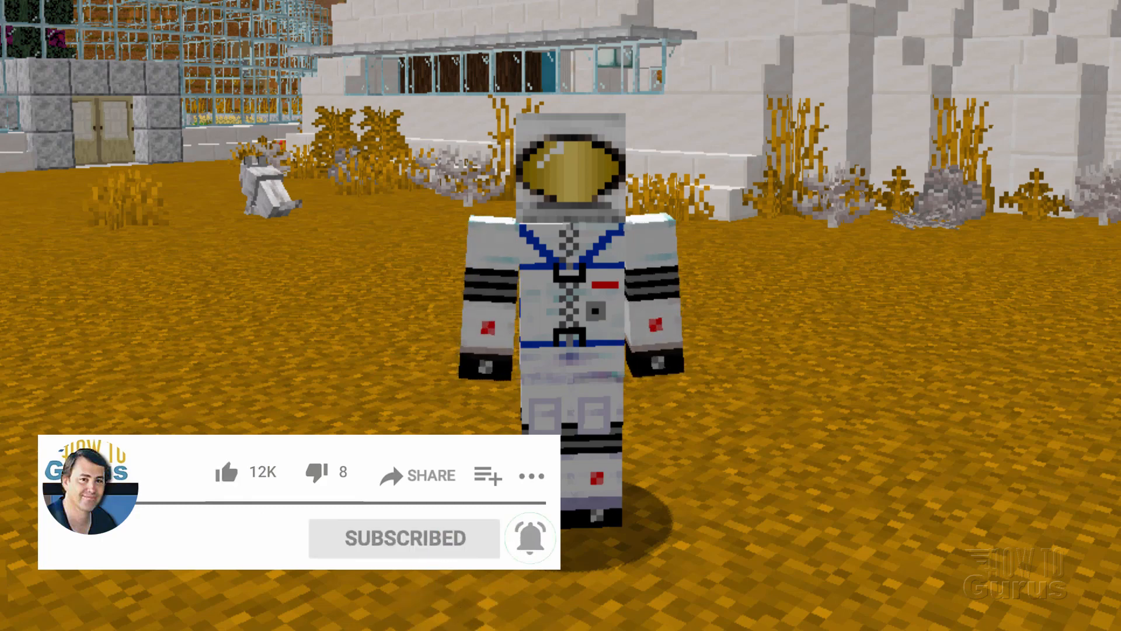